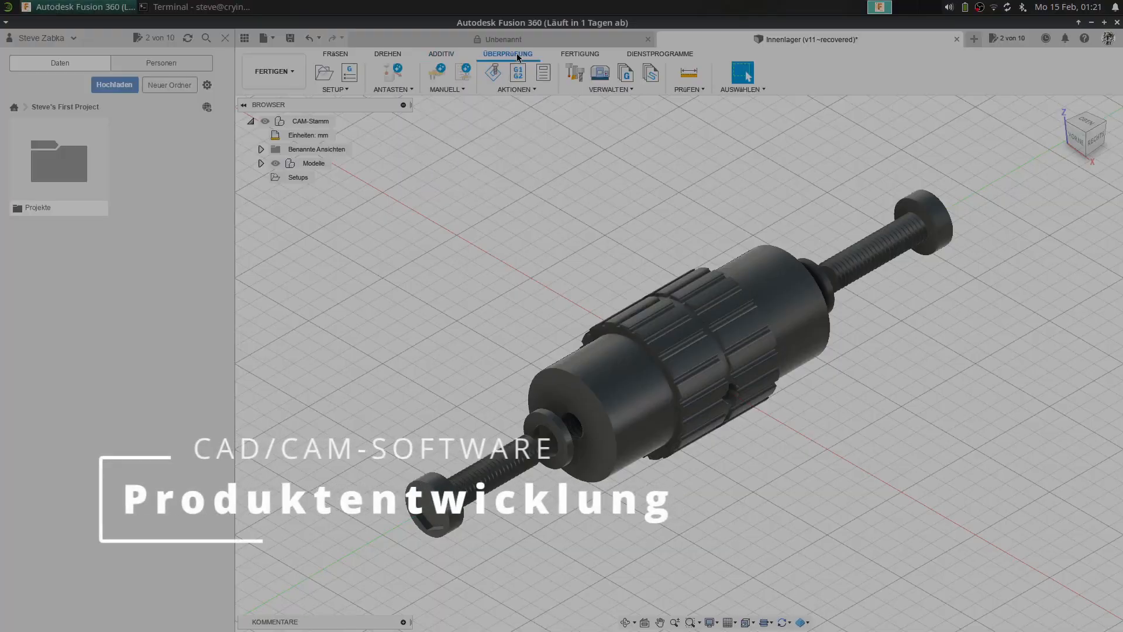
mouse_move(575, 62)
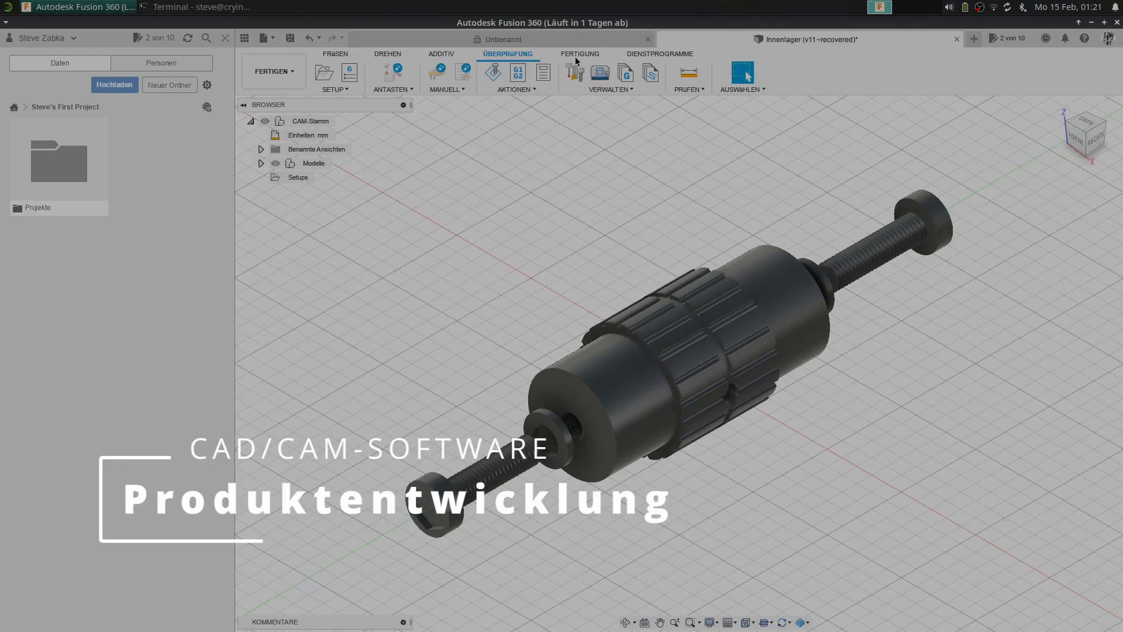
Dismiss the Fusion 360 CAM window with the bearing assembly to reveal the desktop
left_click(578, 54)
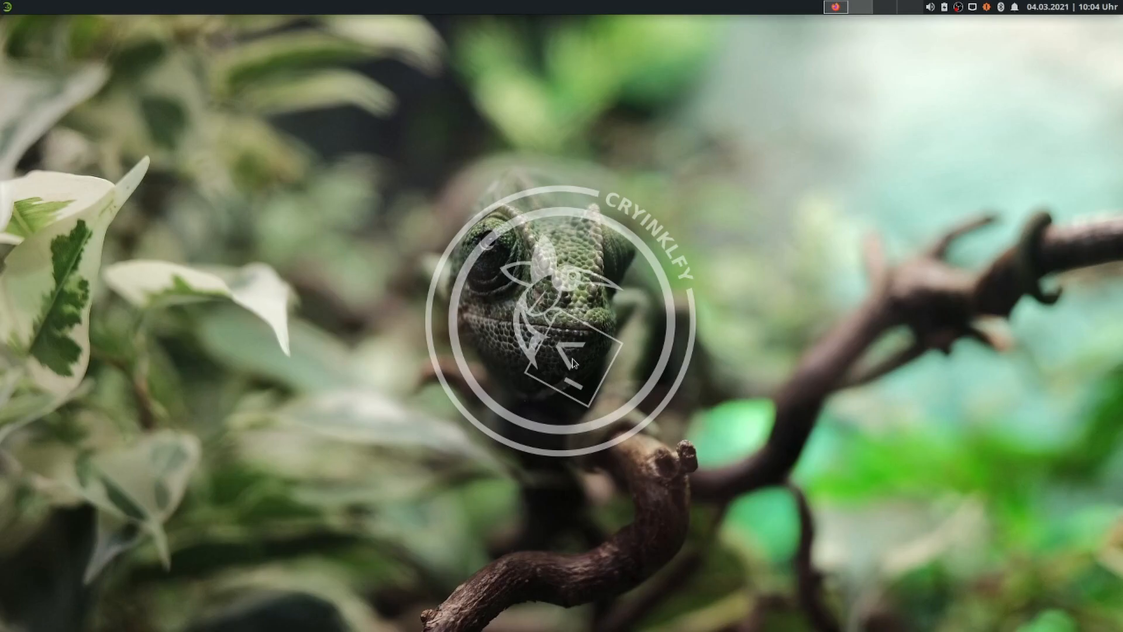
mouse_move(768, 168)
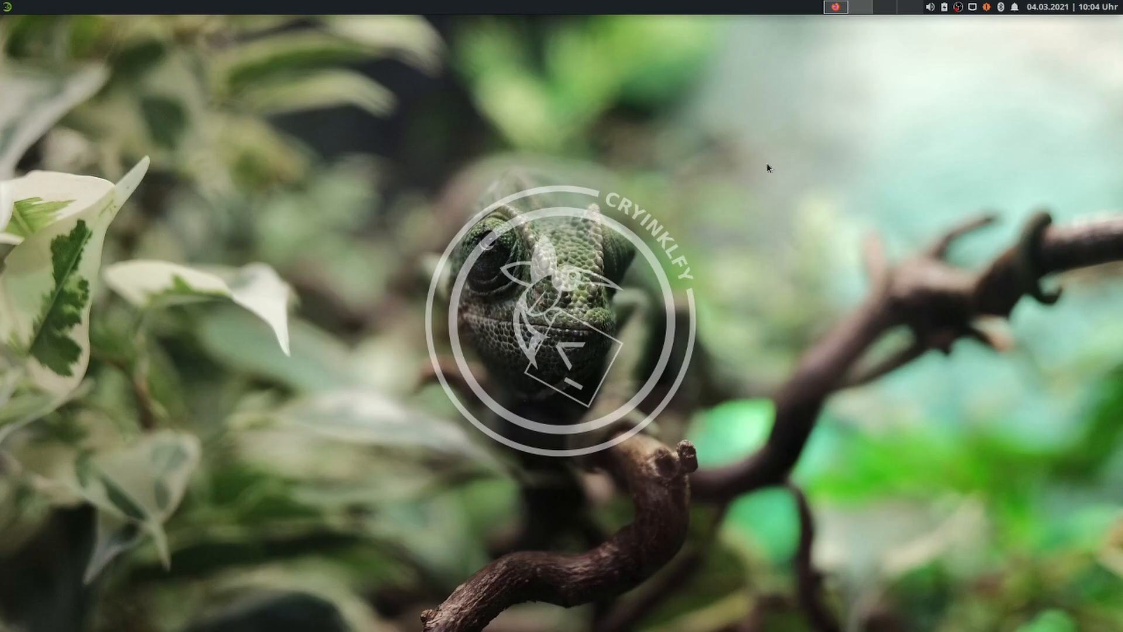
mouse_move(819, 107)
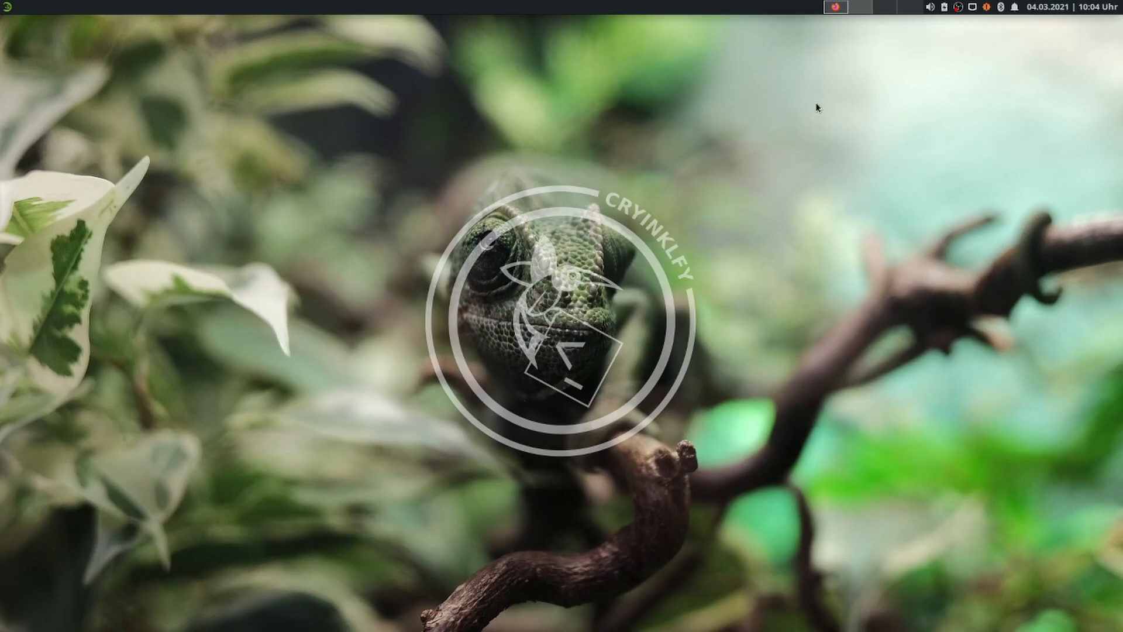
Restore the Fusion 360 on Linux gist page in Firefox and scroll into its comments
left_click(833, 7)
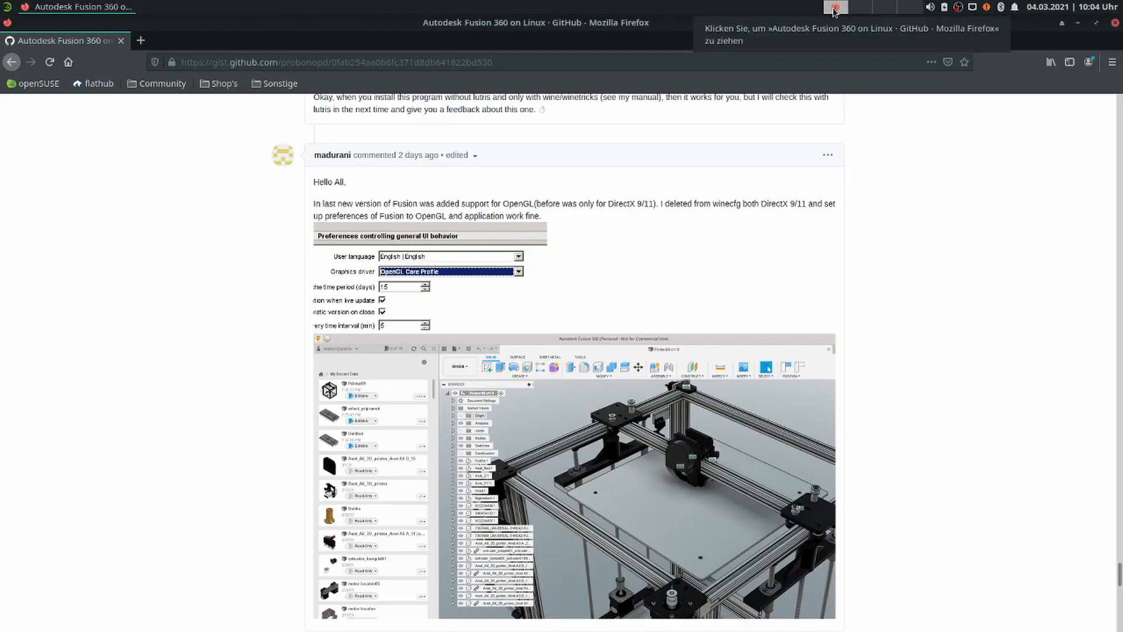
mouse_move(352, 63)
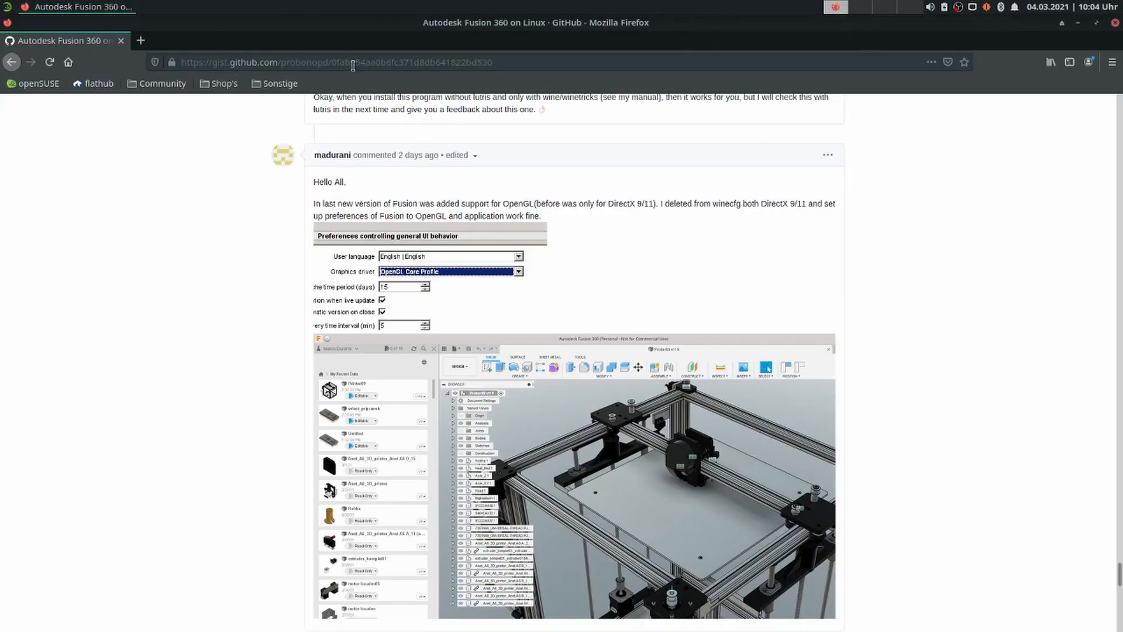
scroll("down", 3)
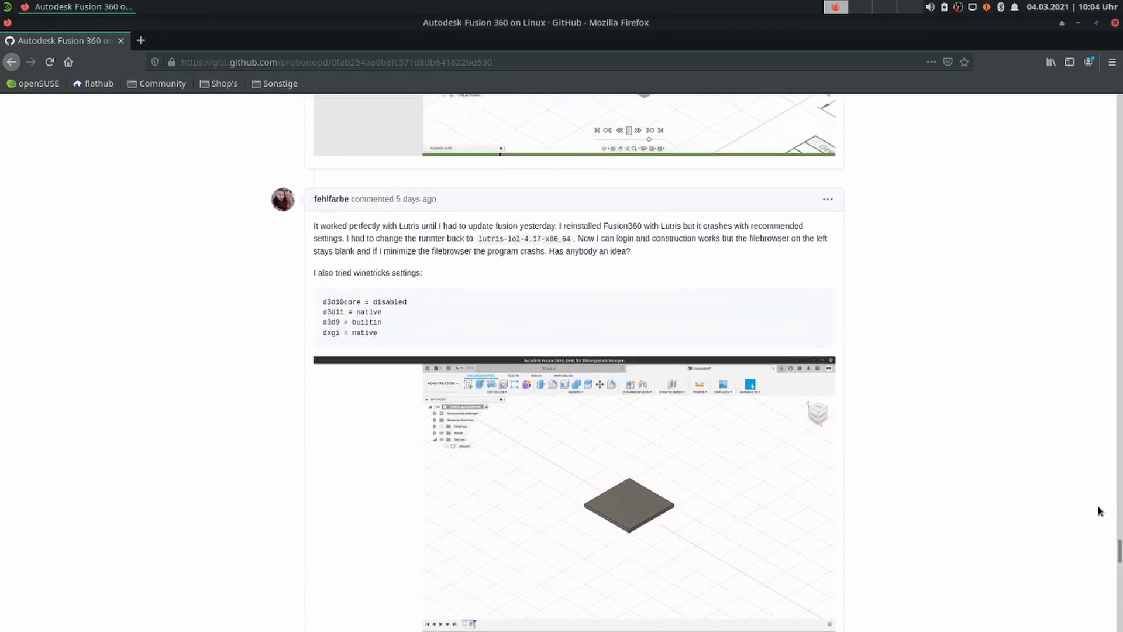
scroll("down", 3)
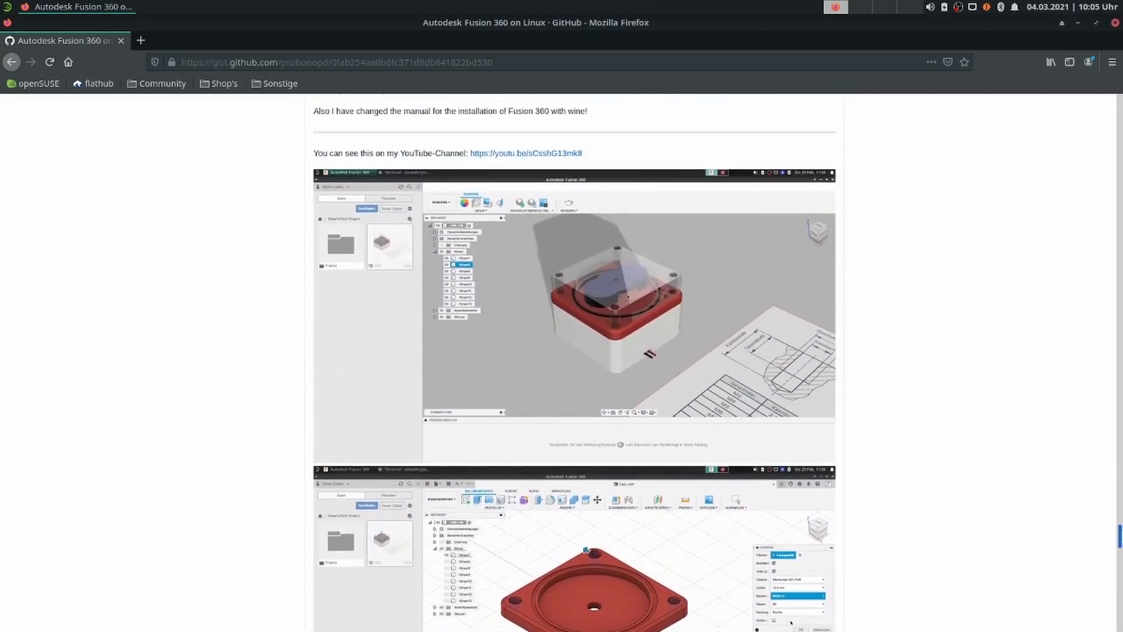
scroll("down", 3)
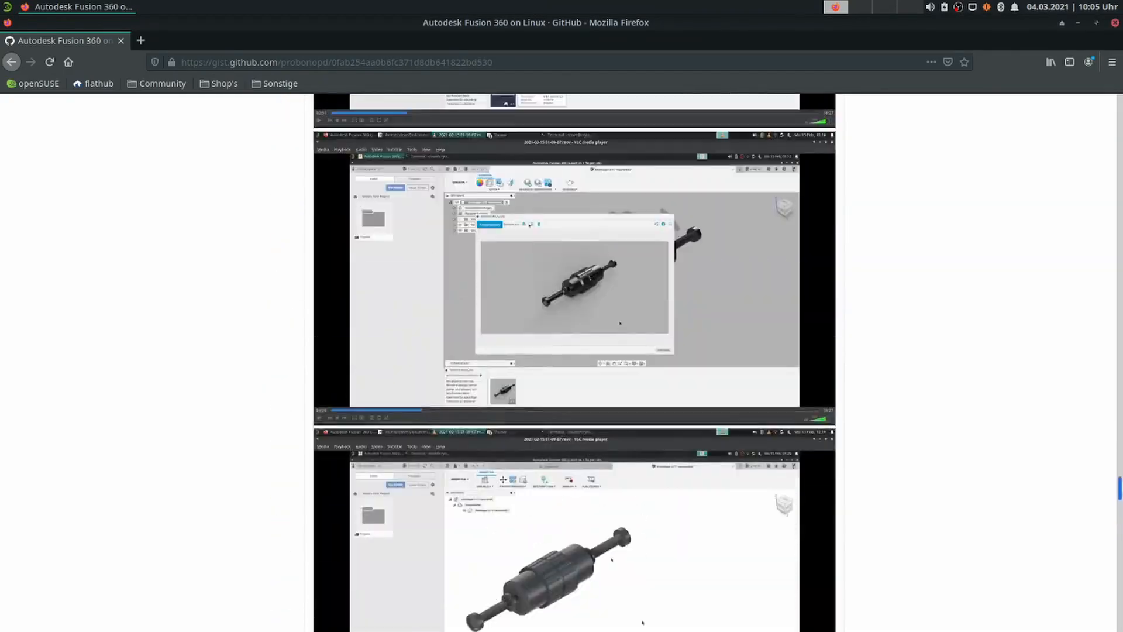
scroll("up", 3)
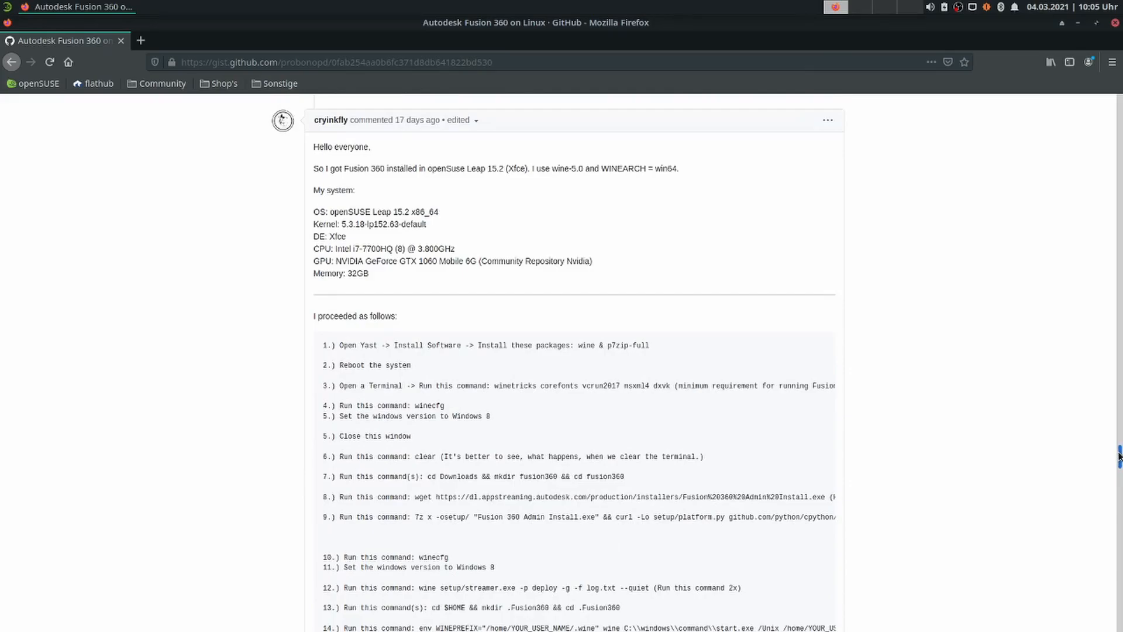
scroll("down", 3)
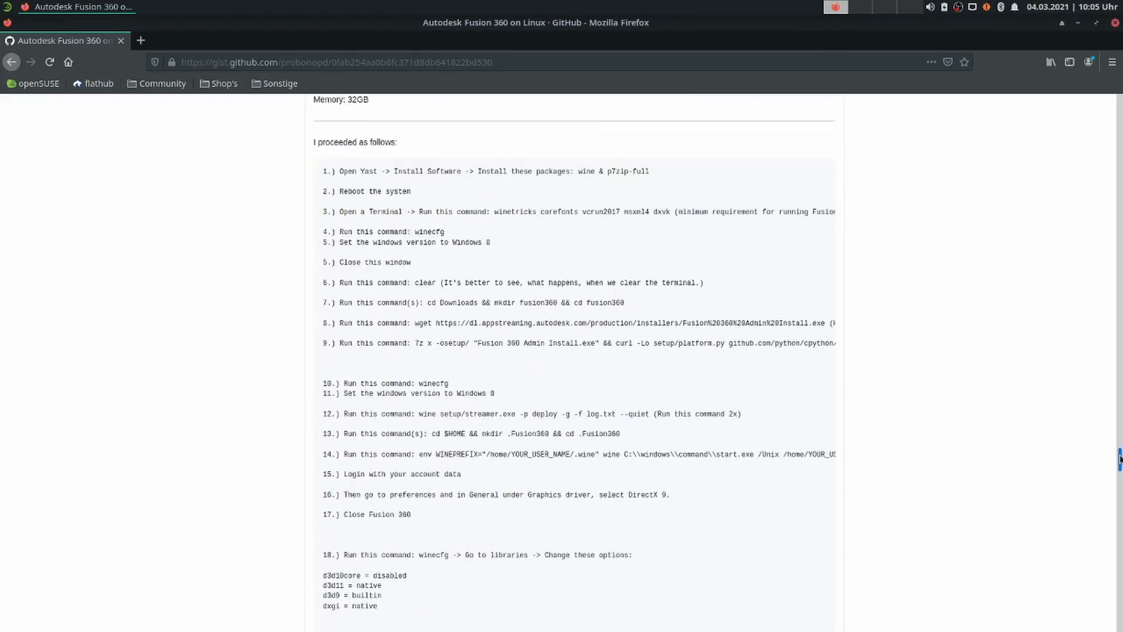
Scroll further through the gist's comments and screenshots down to the newer replies
scroll("down", 3)
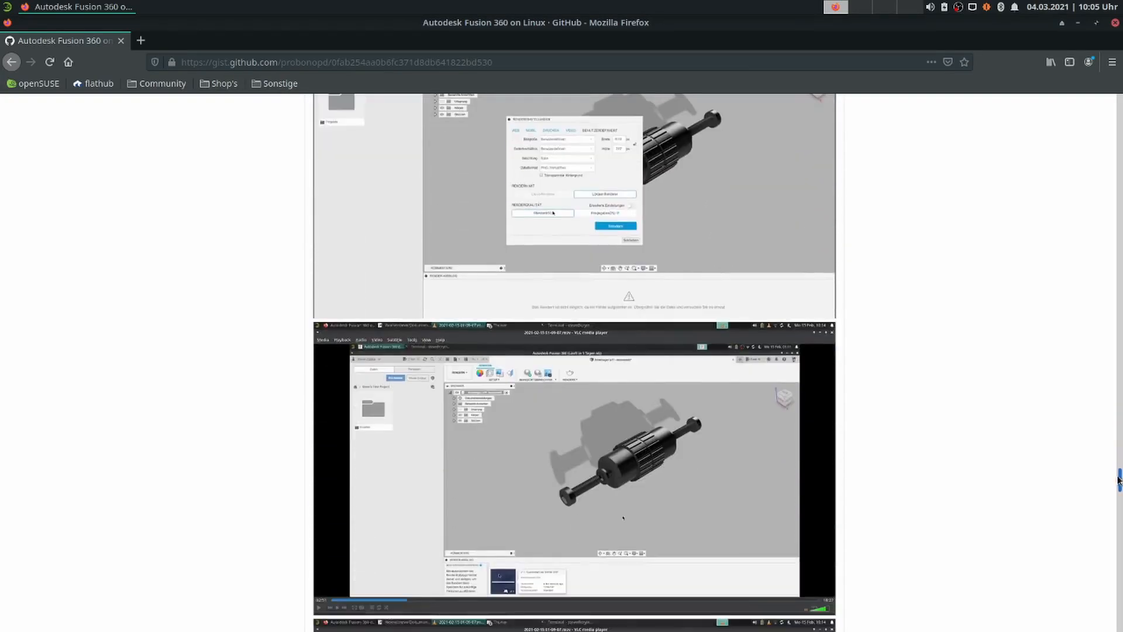
scroll("down", 3)
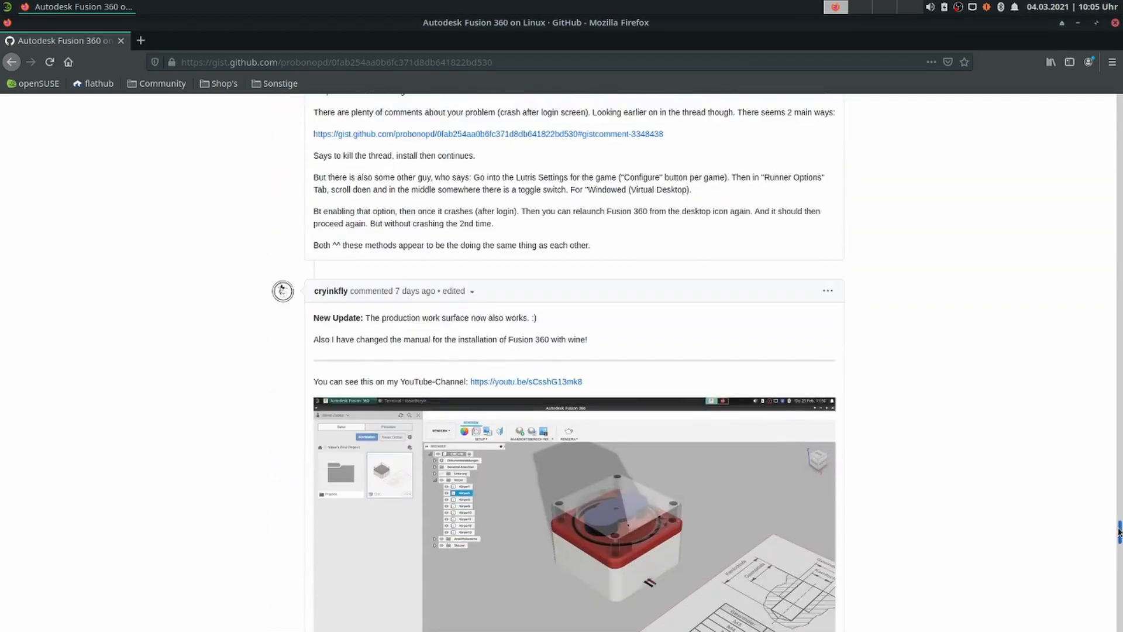
scroll("down", 3)
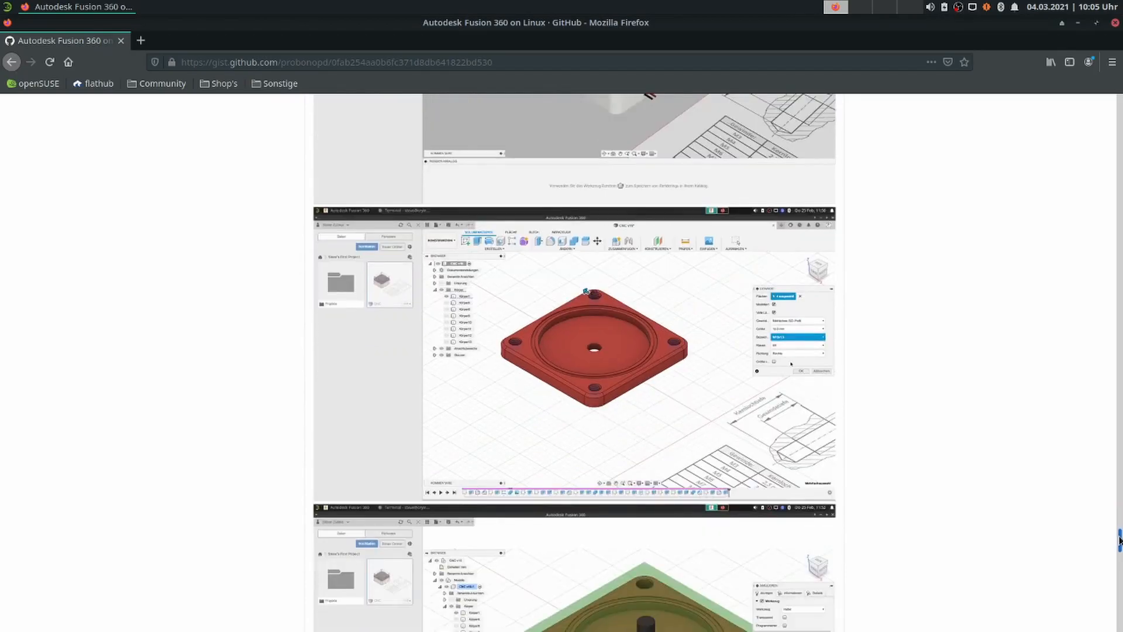
scroll("down", 3)
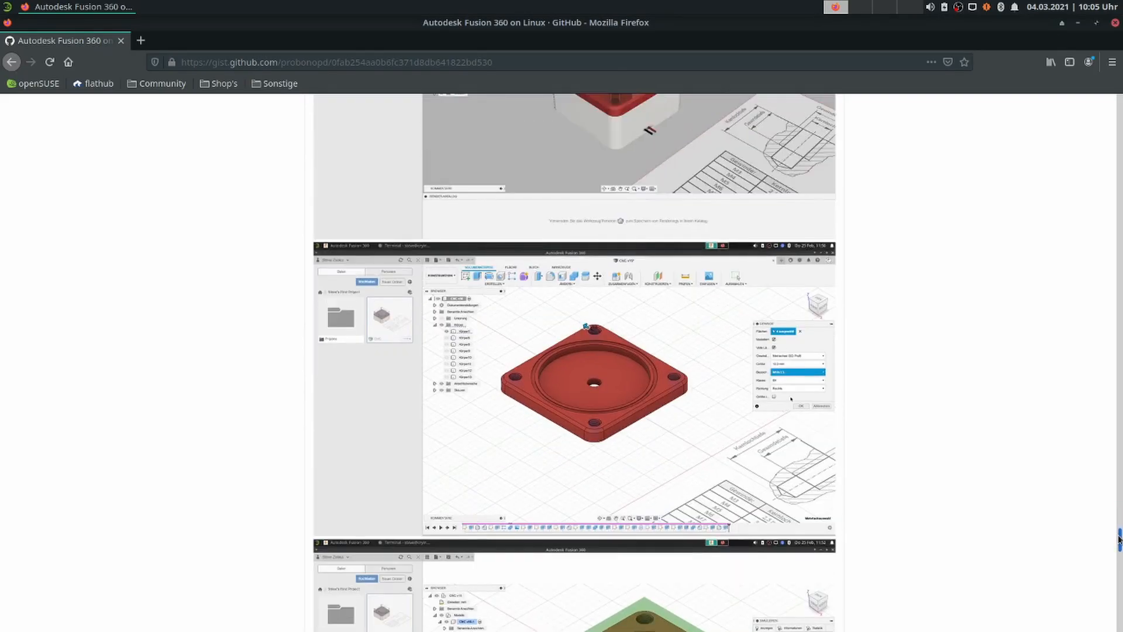
scroll("up", 3)
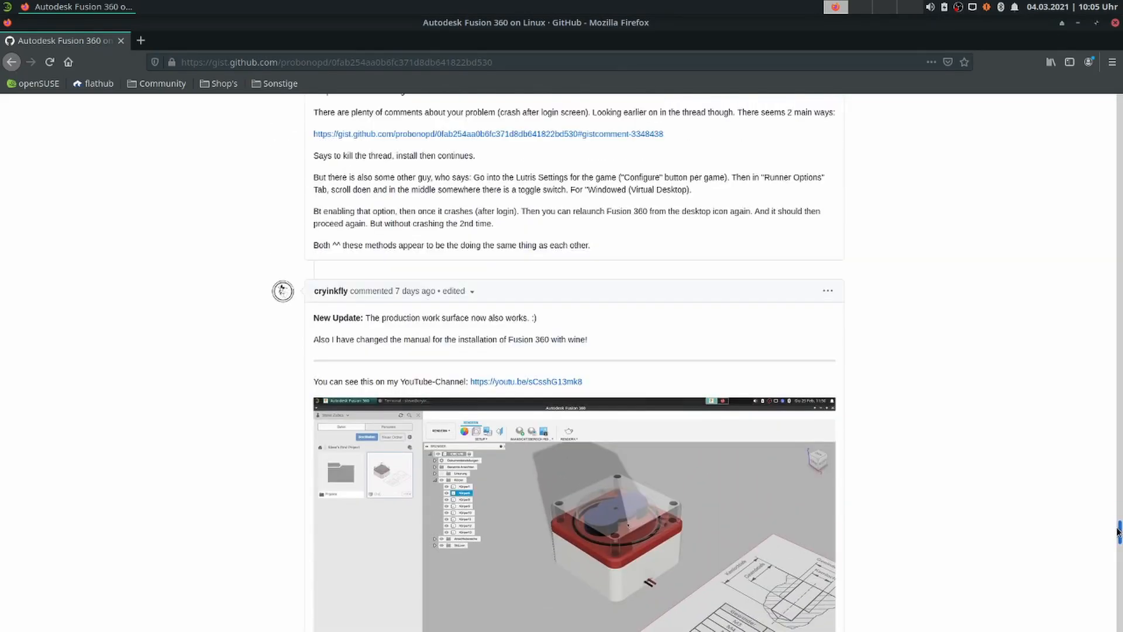
scroll("down", 3)
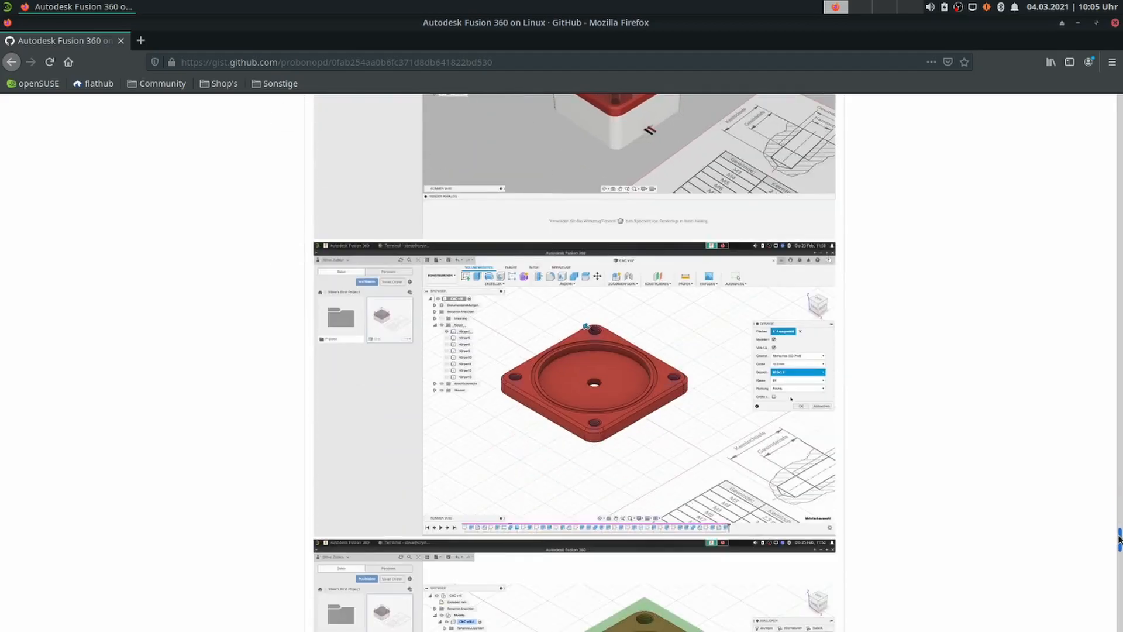
scroll("down", 3)
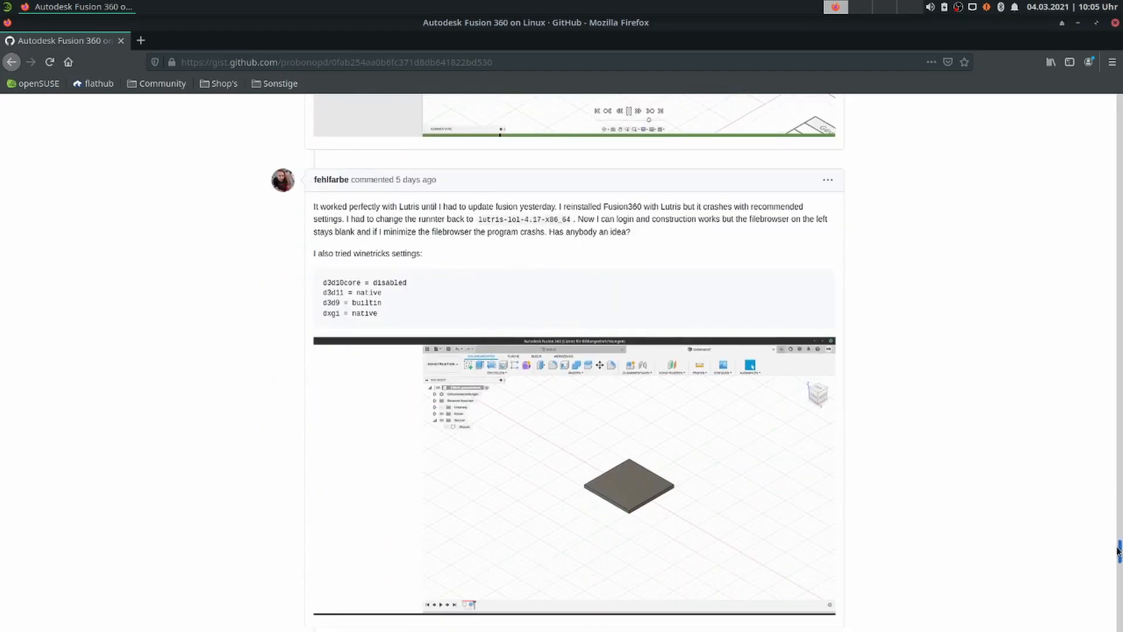
scroll("down", 3)
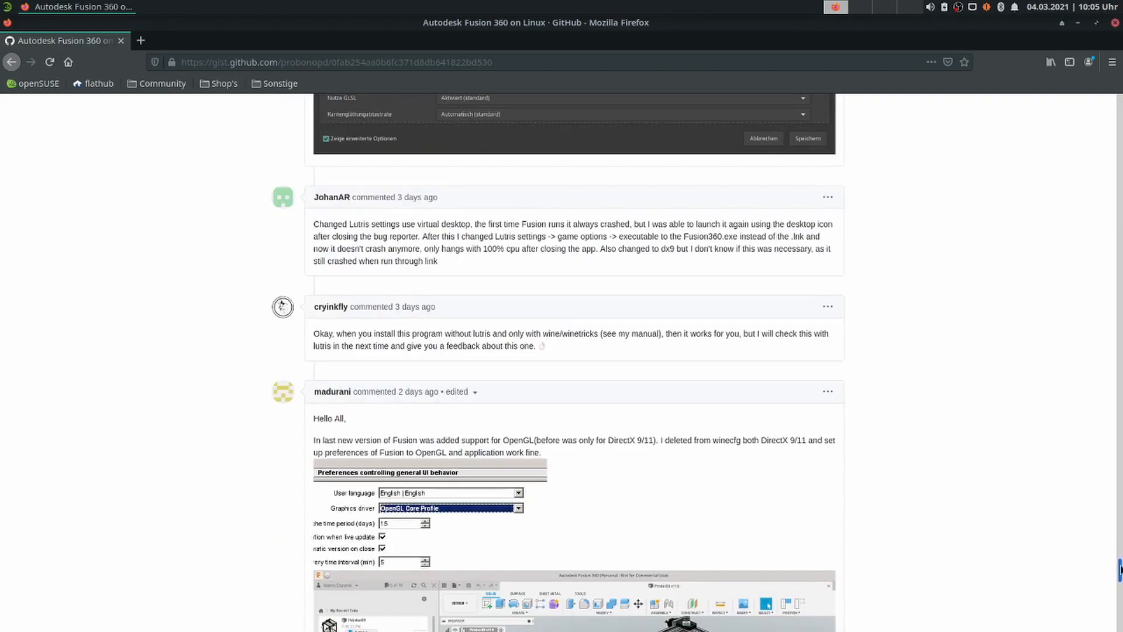
scroll("down", 3)
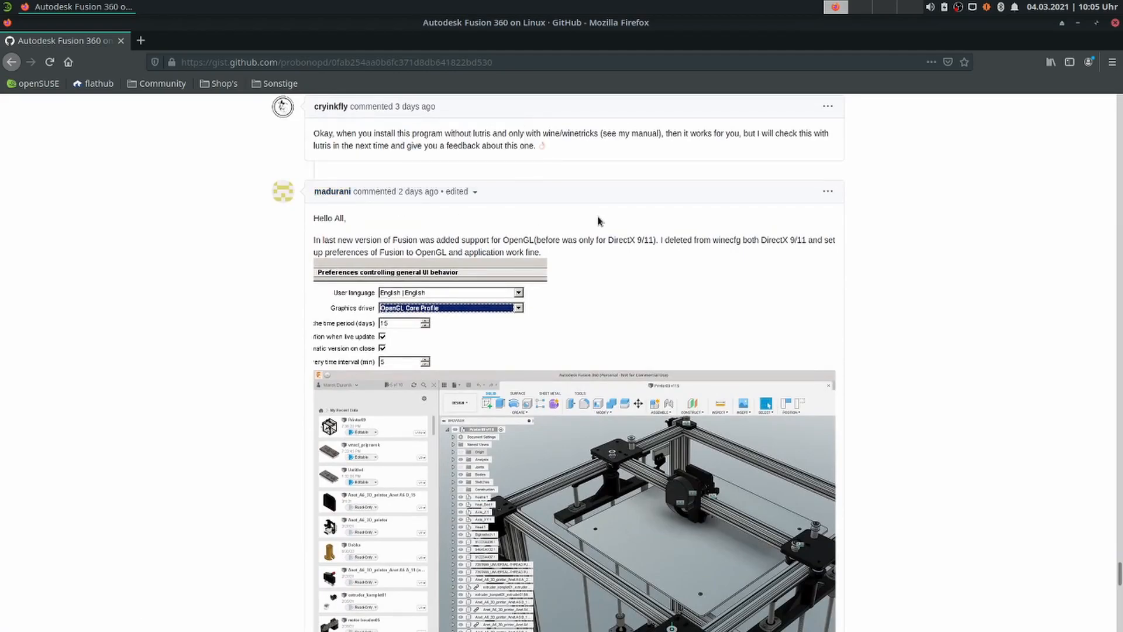
mouse_move(606, 274)
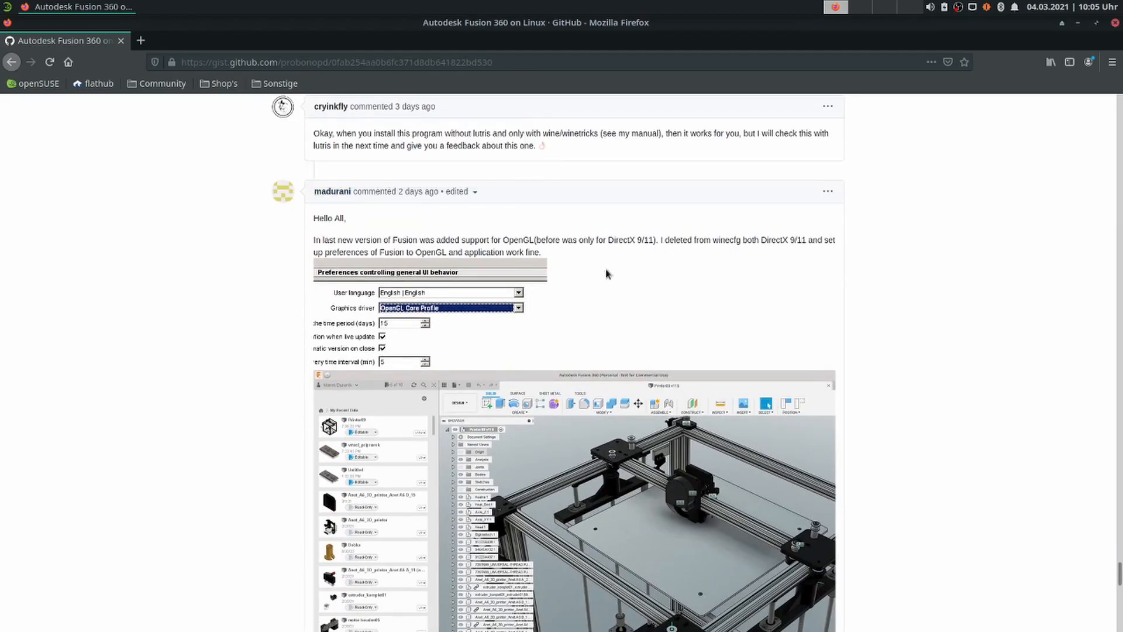
mouse_move(640, 283)
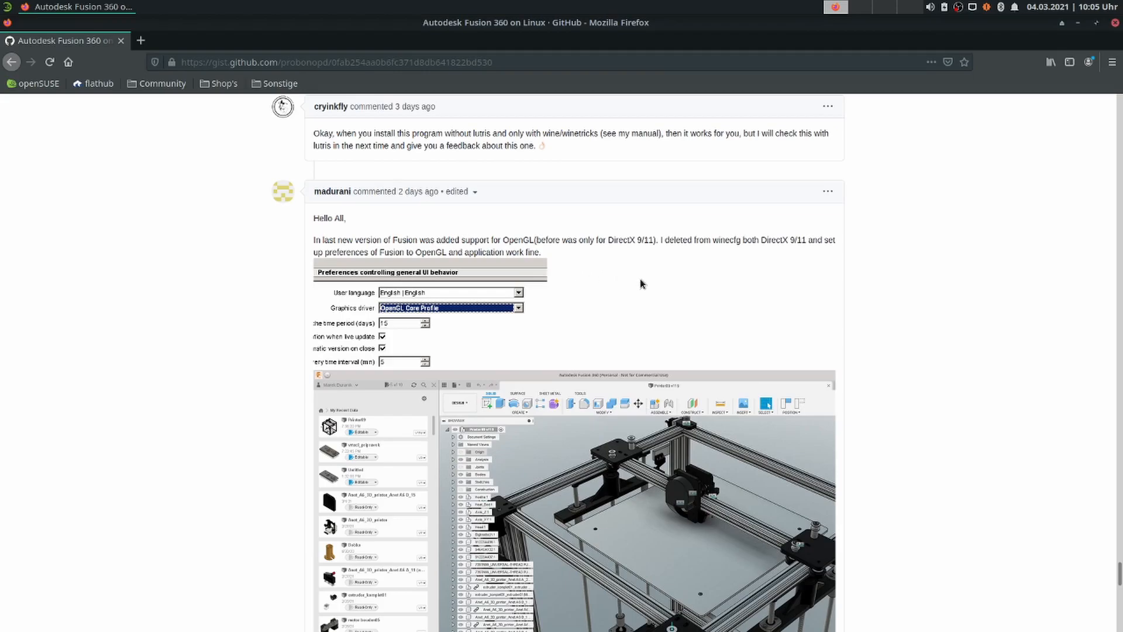
scroll("down", 3)
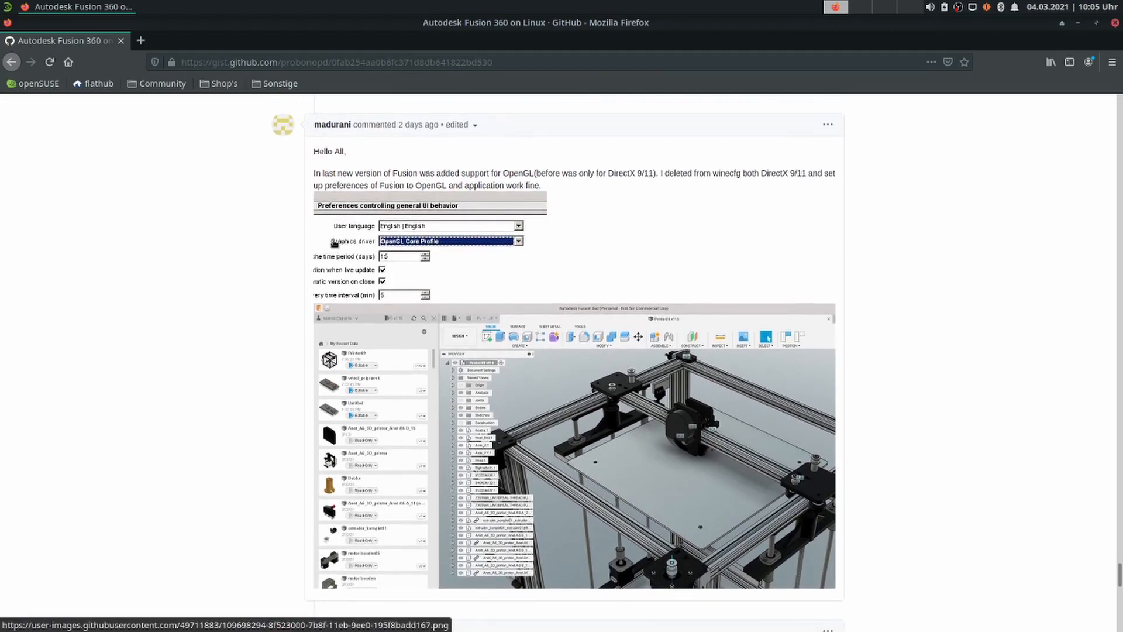
mouse_move(455, 247)
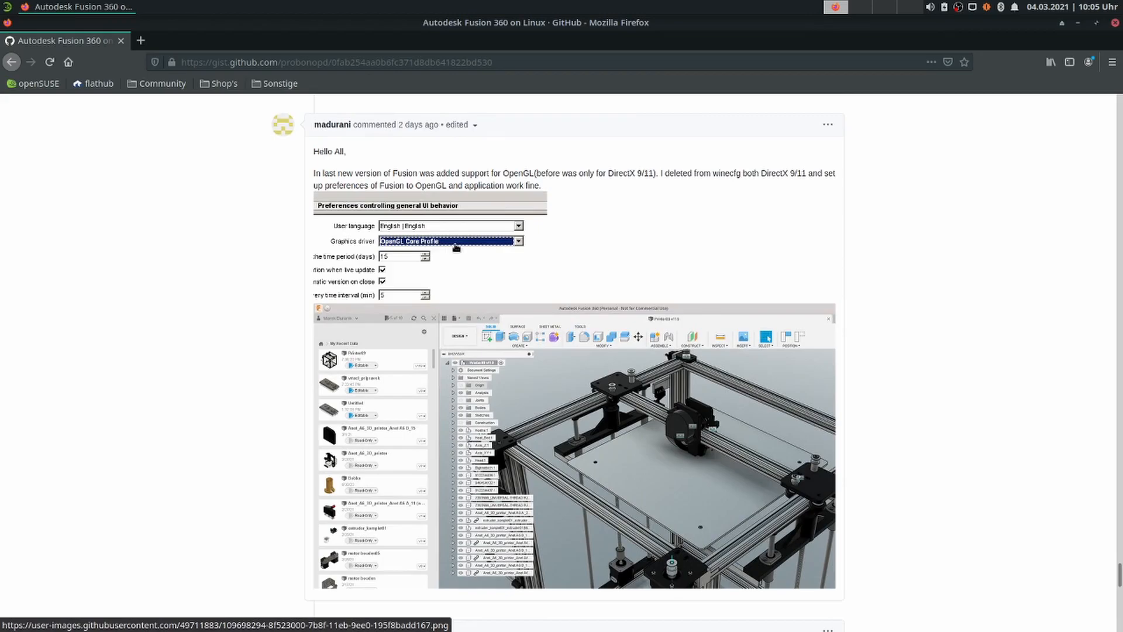
mouse_move(517, 213)
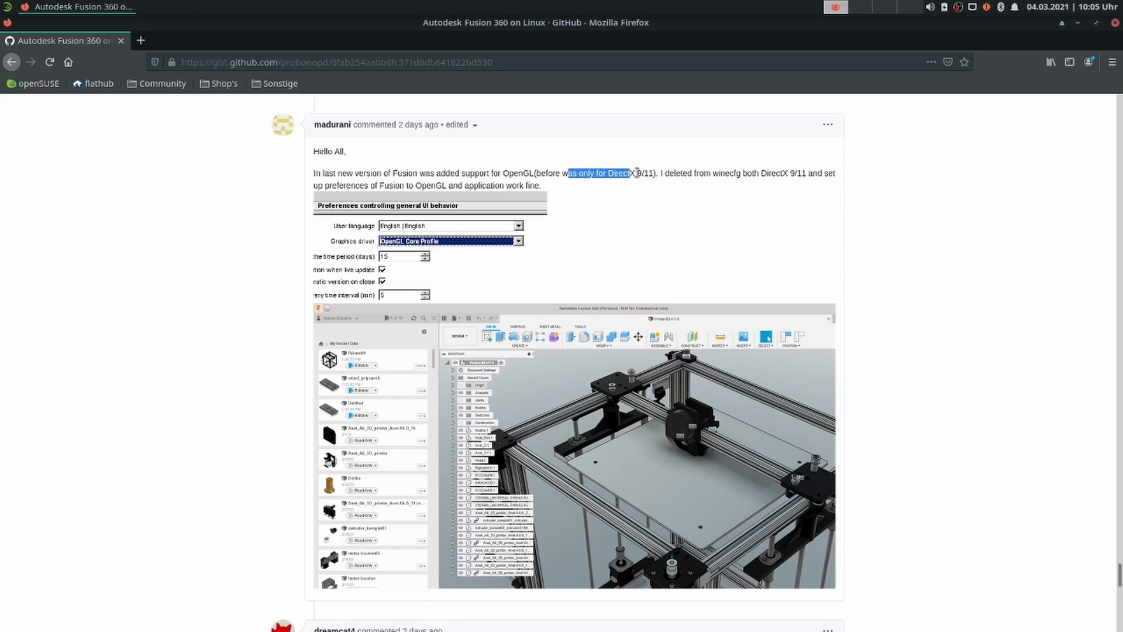
left_click(695, 175)
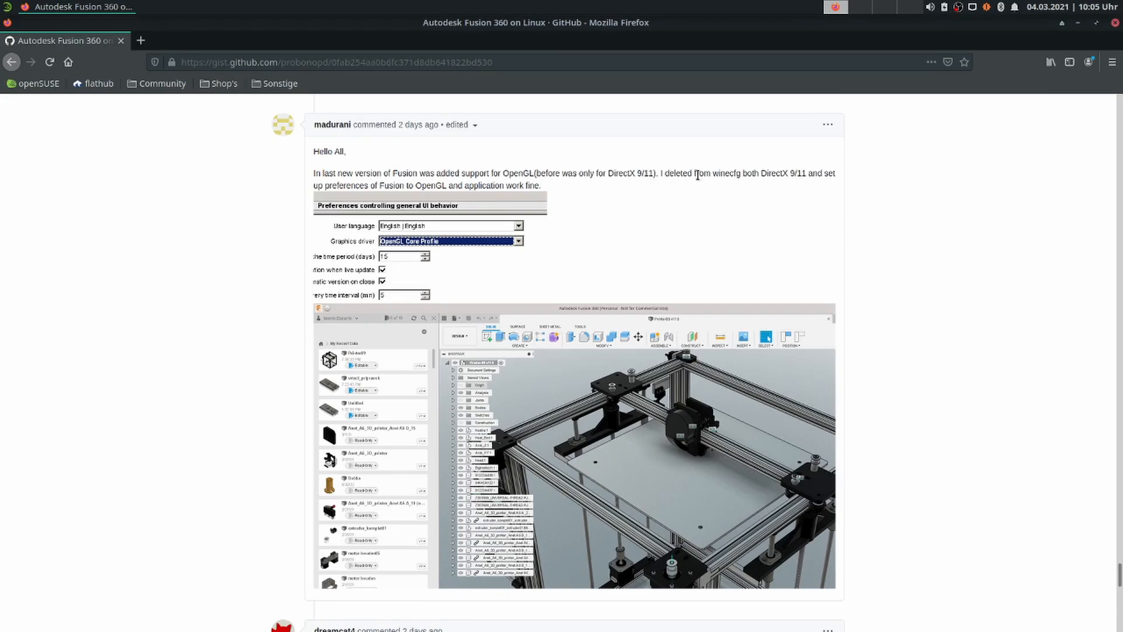
mouse_move(733, 257)
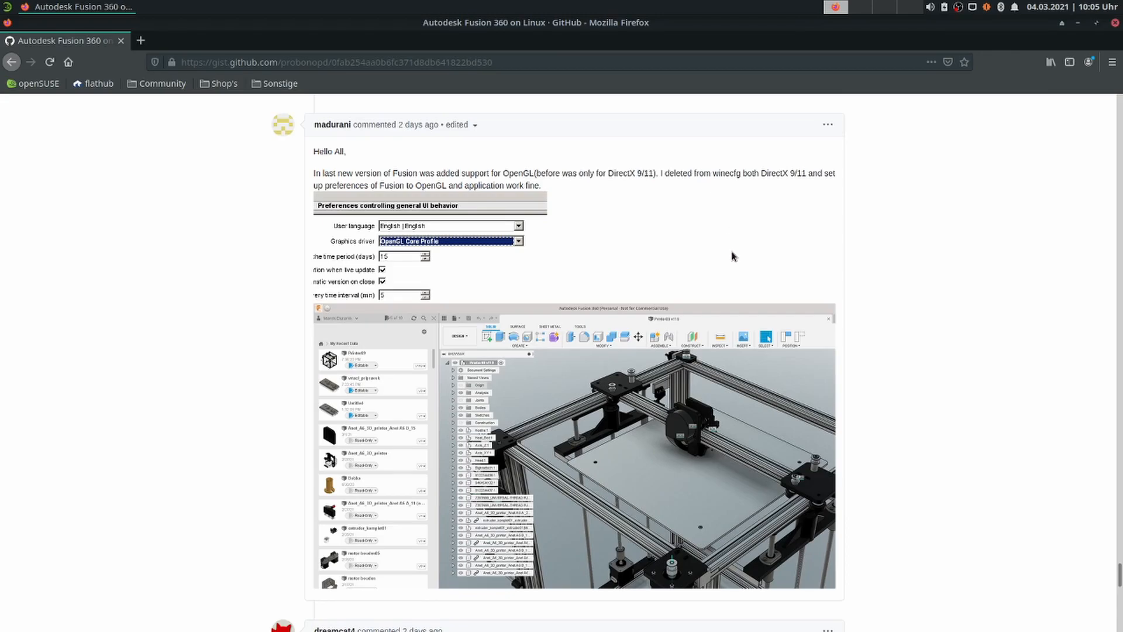
mouse_move(729, 252)
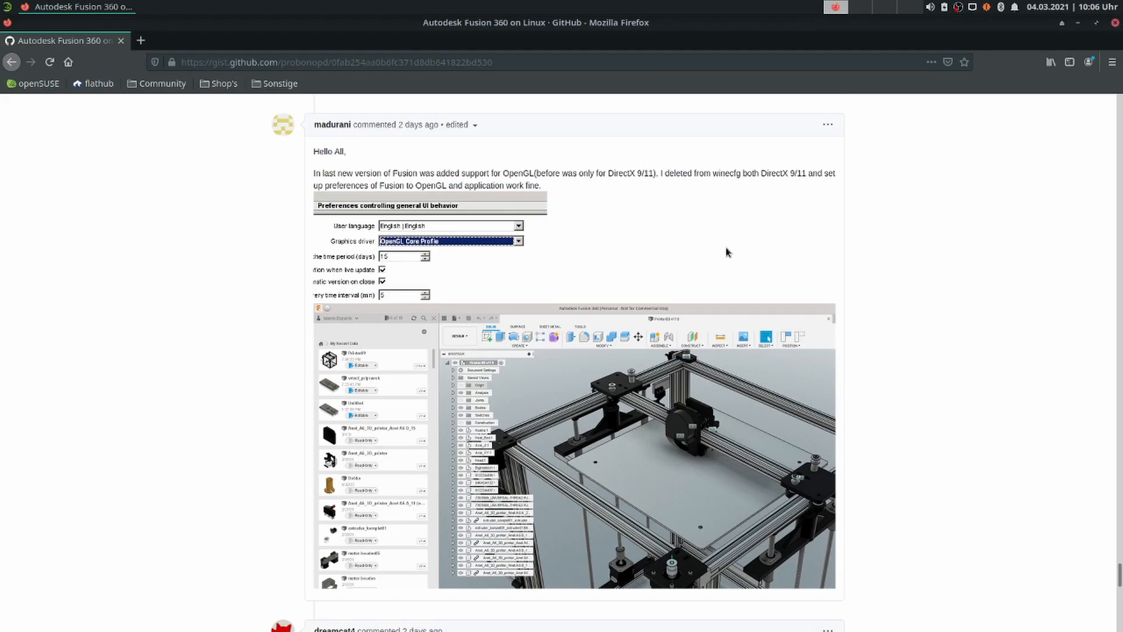
scroll("down", 3)
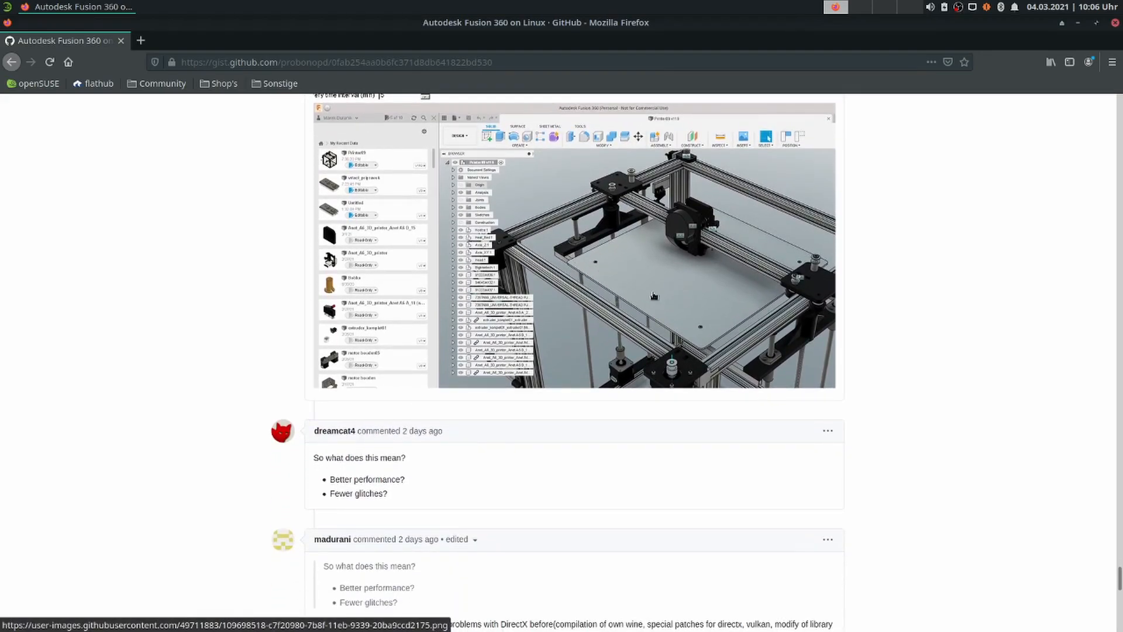
scroll("up", 3)
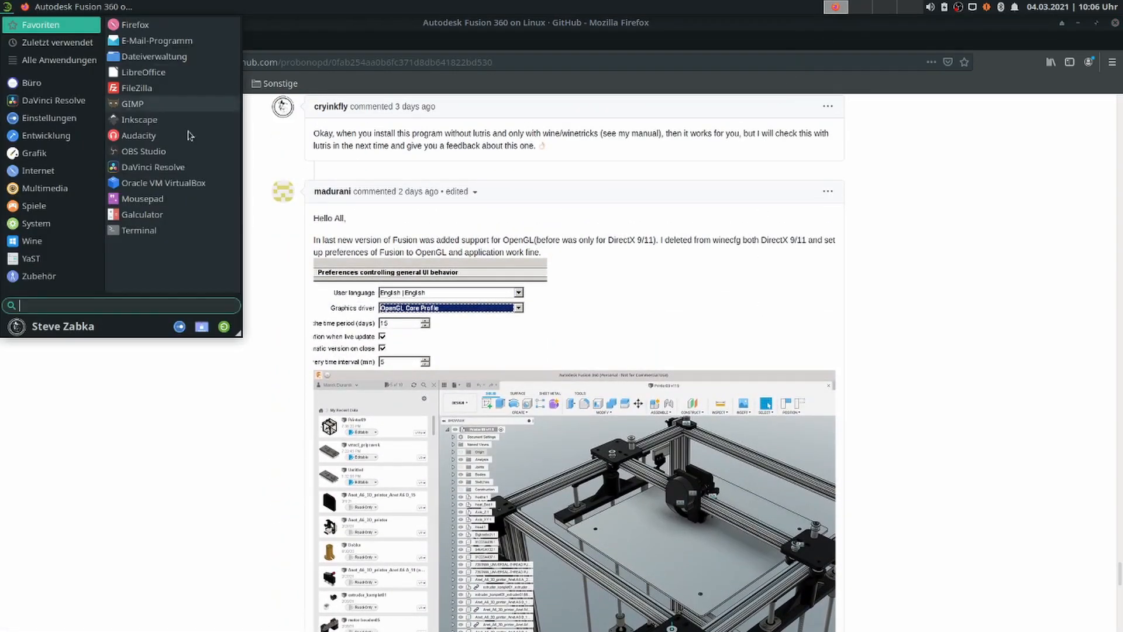
Open a Terminal, change into the .Fusion360 folder, and start Fusion 360
left_click(138, 230)
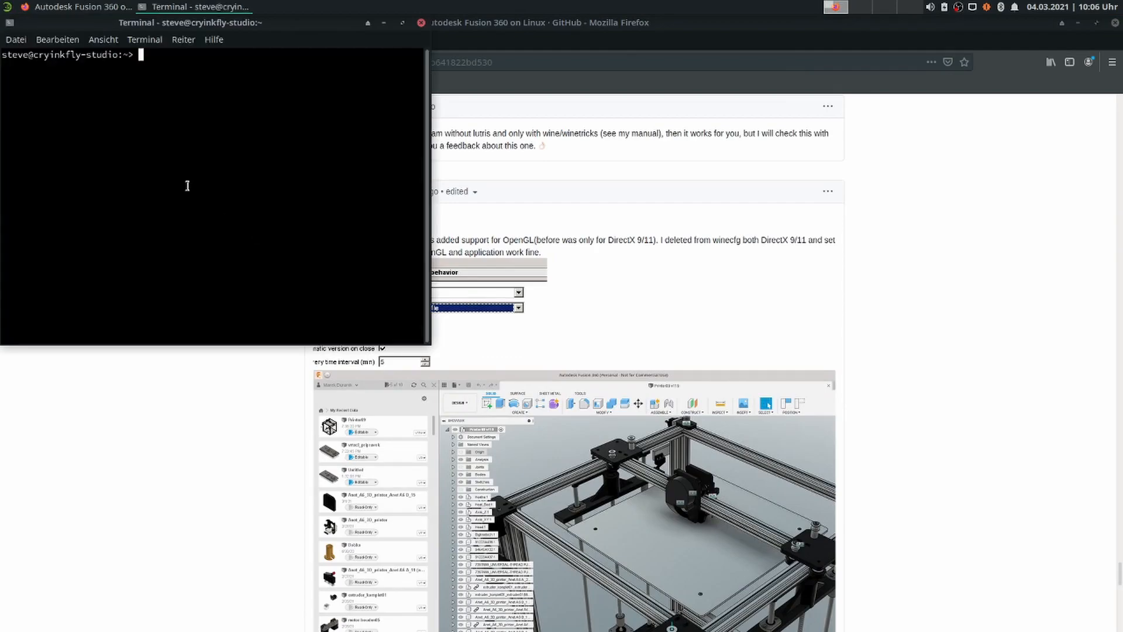
type("clear")
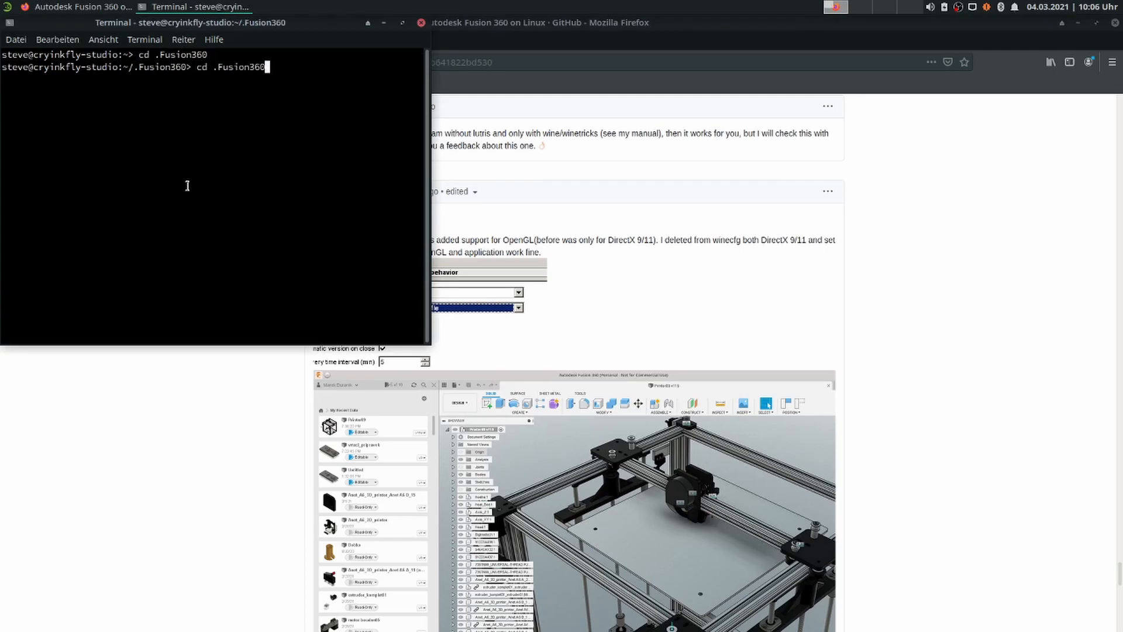
key("Return")
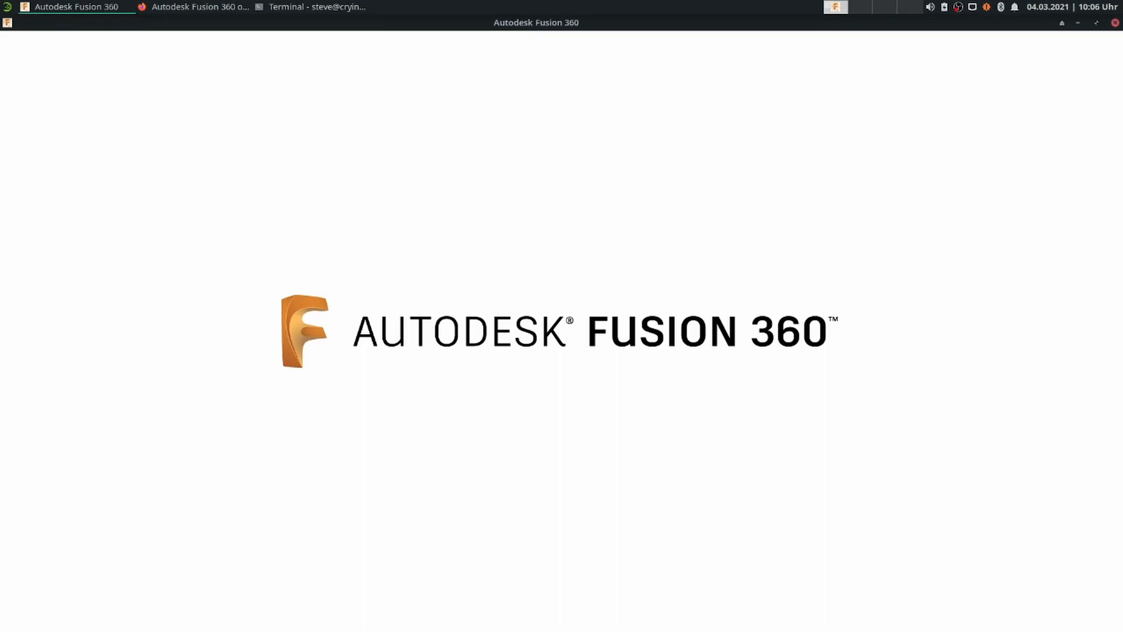
mouse_move(189, 189)
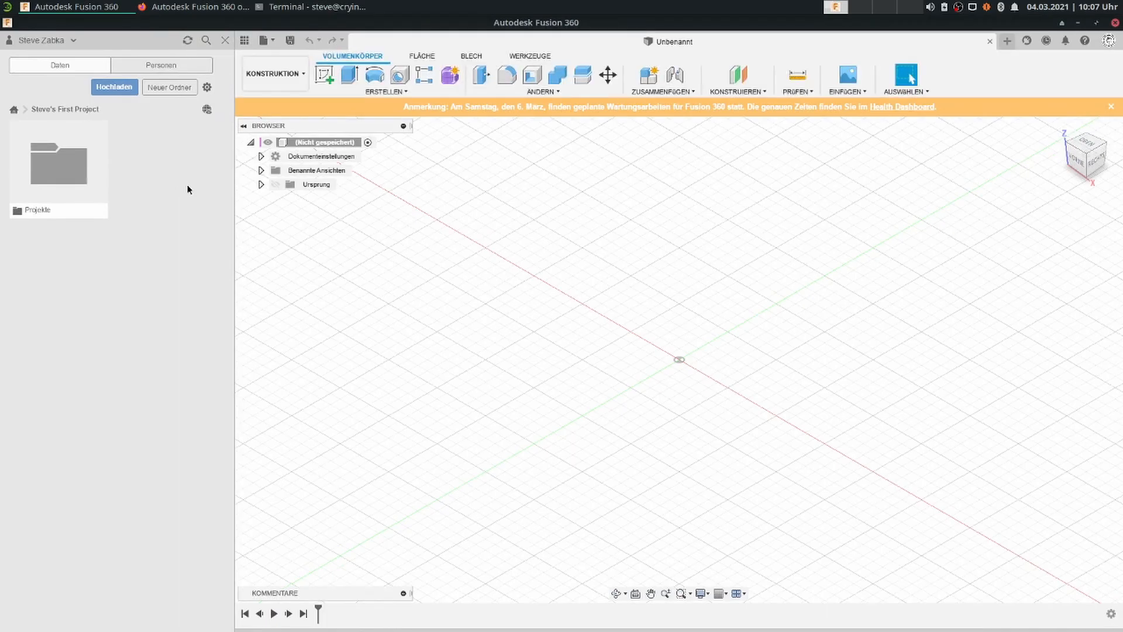
mouse_move(399, 111)
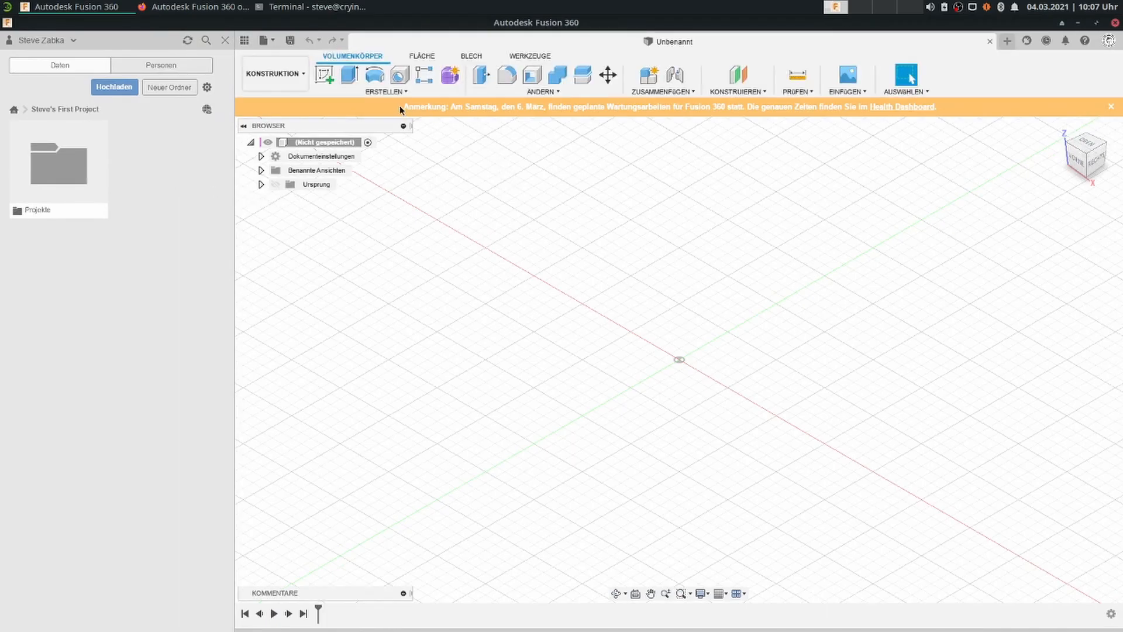
mouse_move(537, 115)
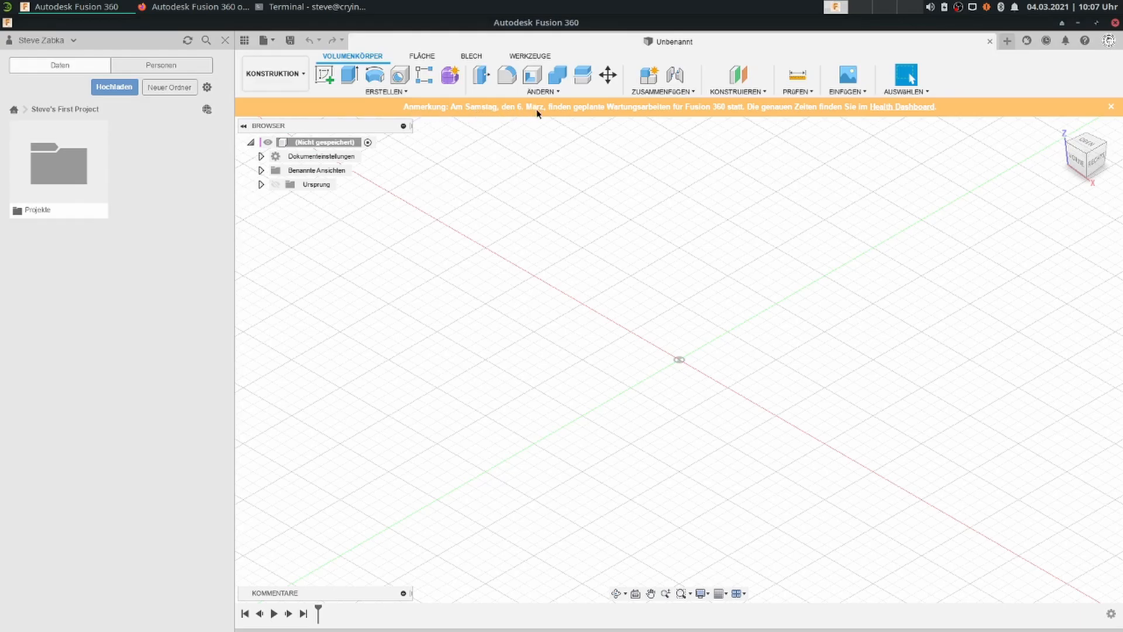
mouse_move(661, 113)
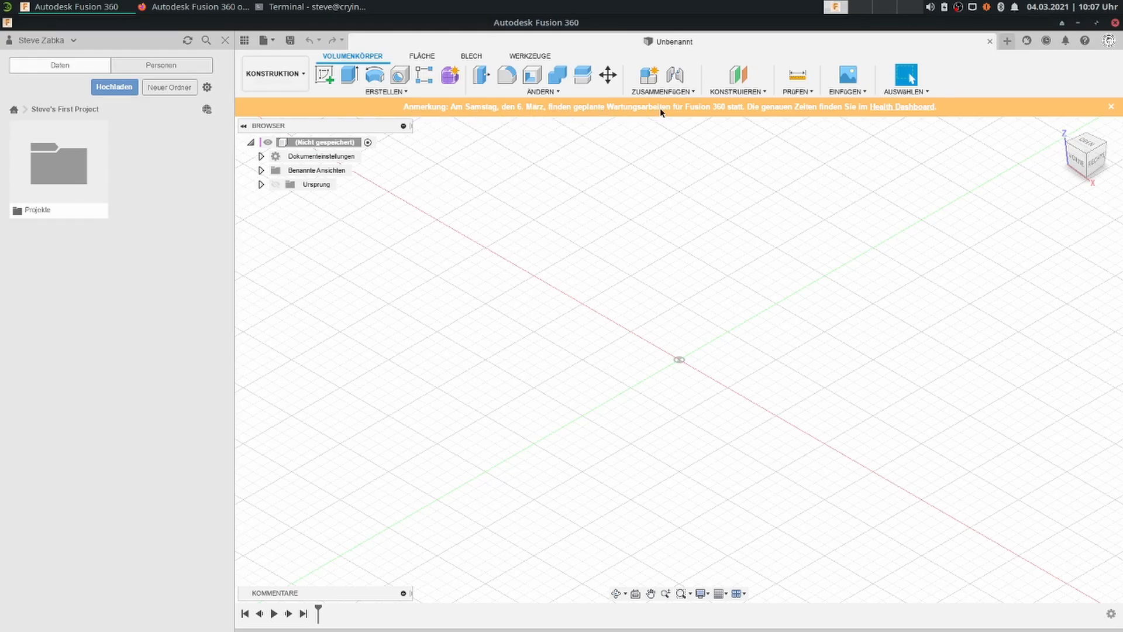
mouse_move(766, 121)
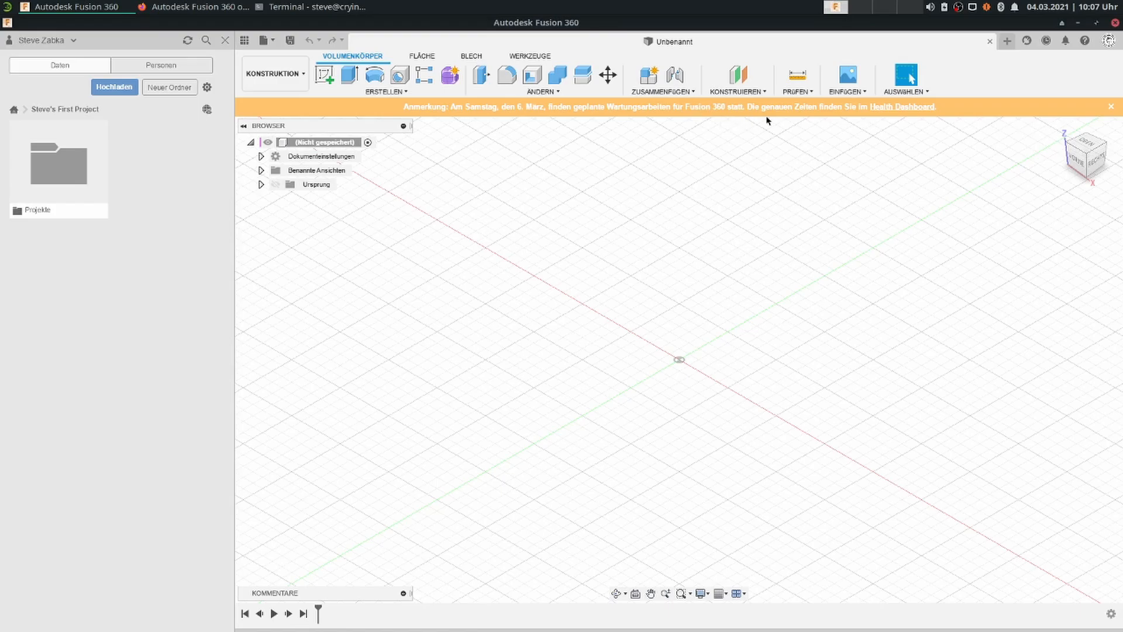
Close the orange scheduled maintenance banner above the empty untitled design
left_click(1110, 106)
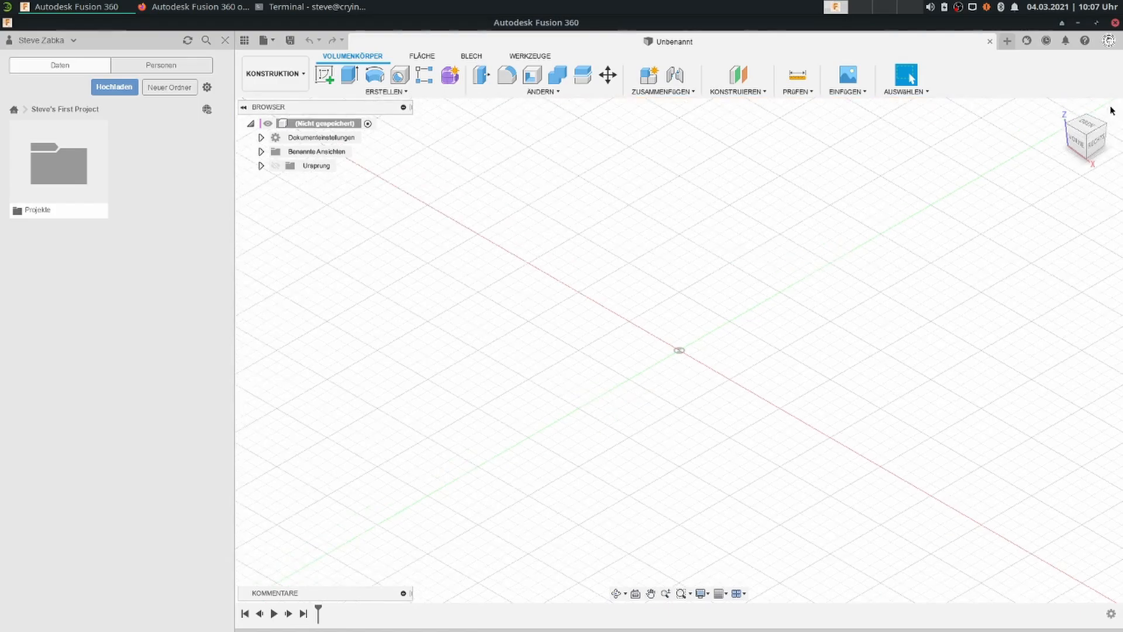
mouse_move(695, 334)
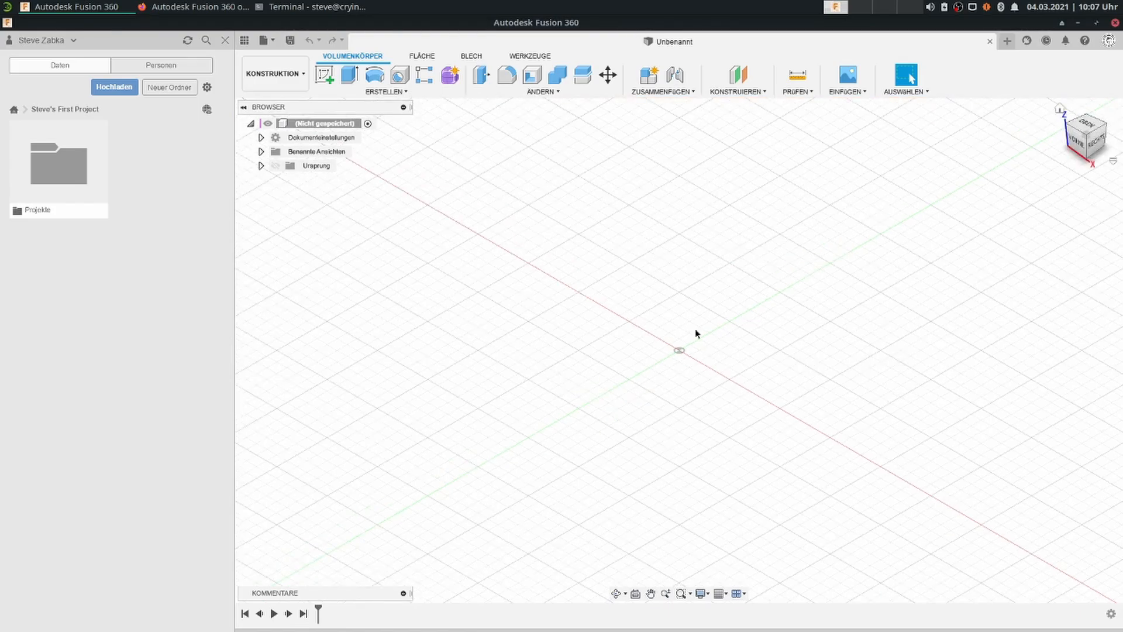
mouse_move(1084, 41)
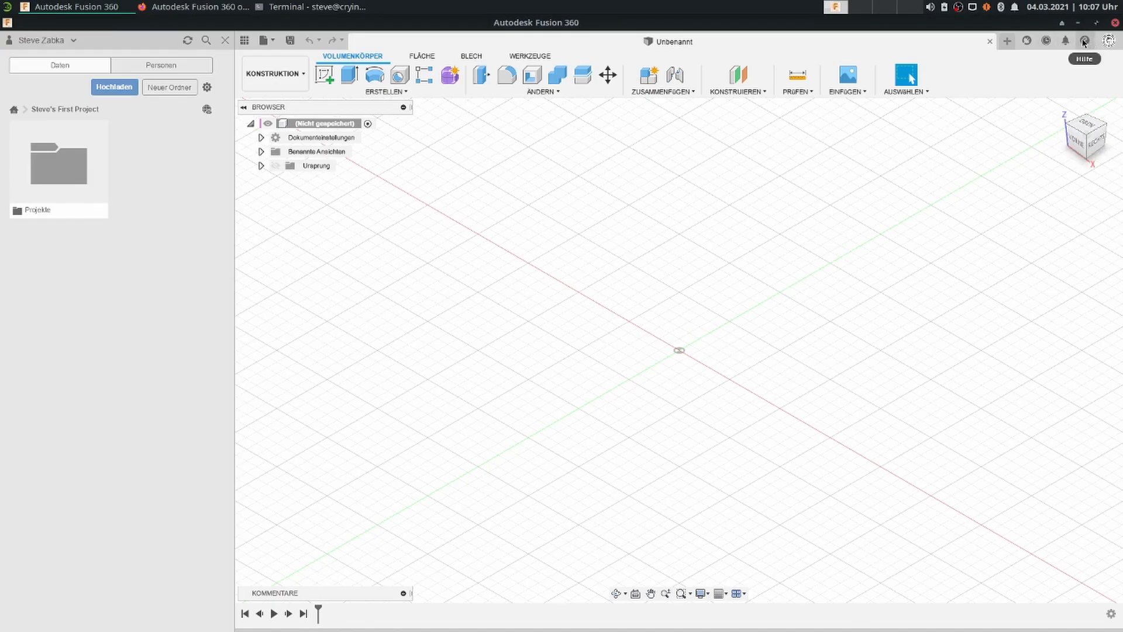
left_click(1084, 41)
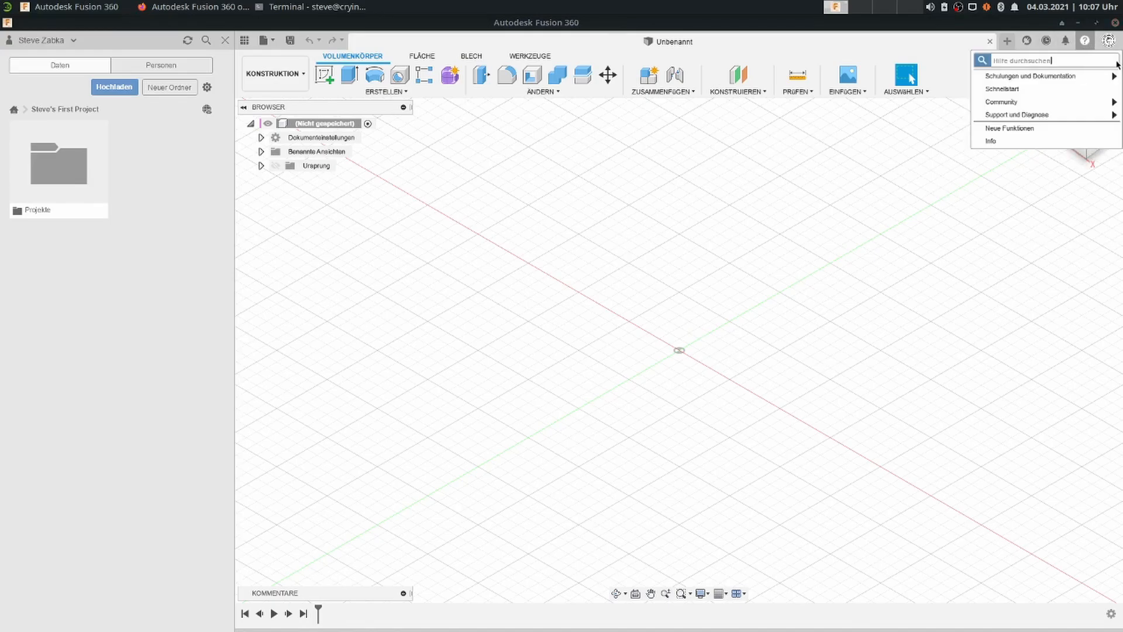
left_click(990, 140)
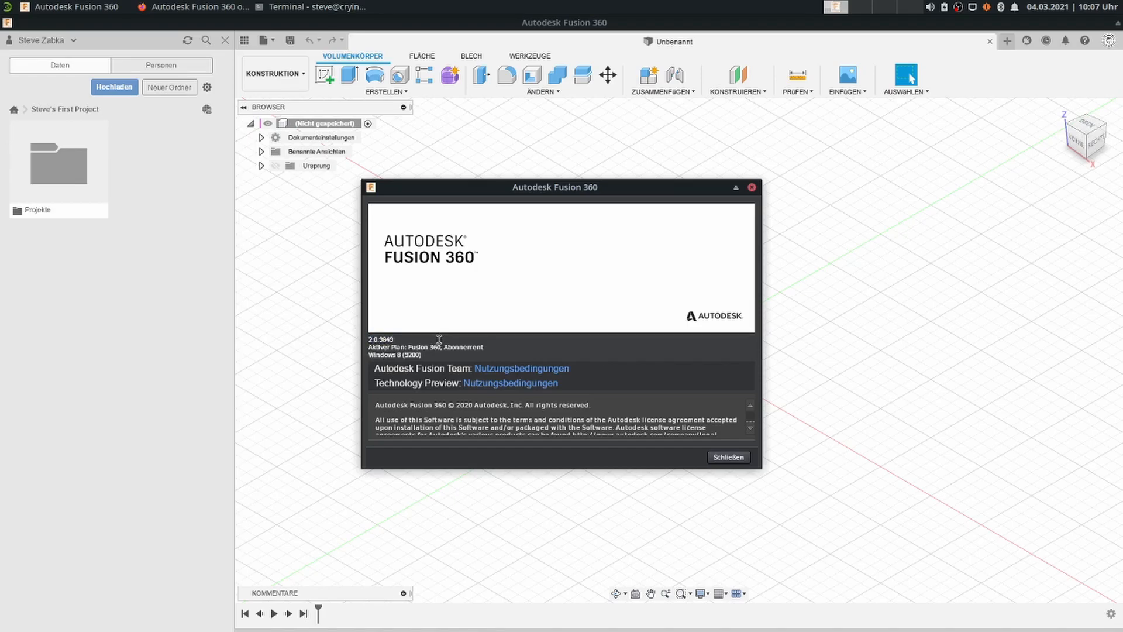
mouse_move(583, 319)
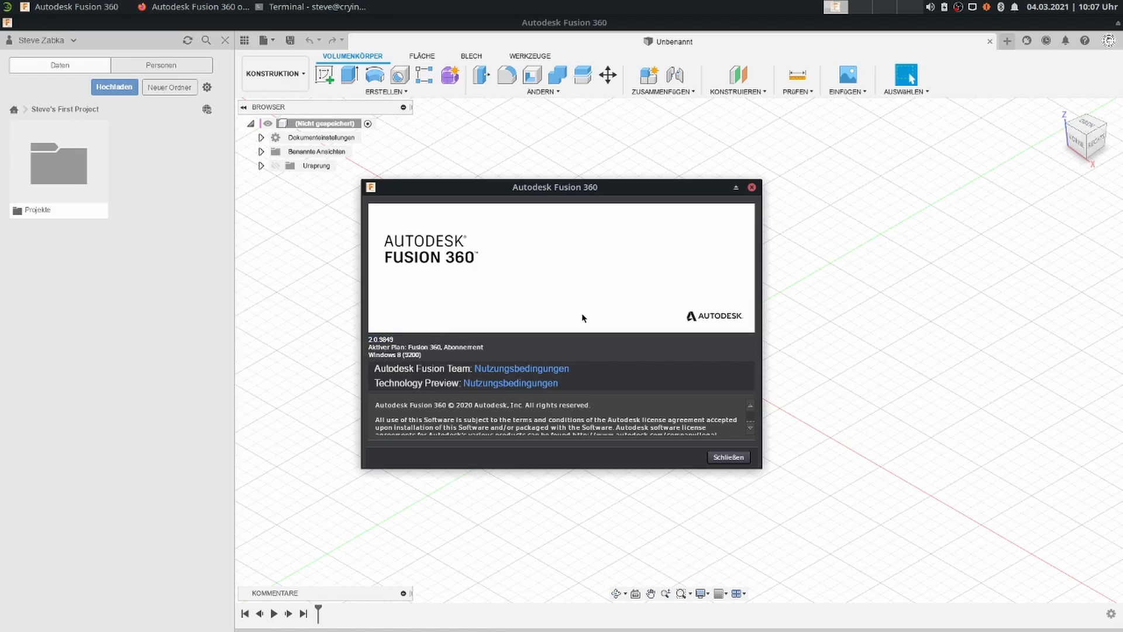
mouse_move(1034, 71)
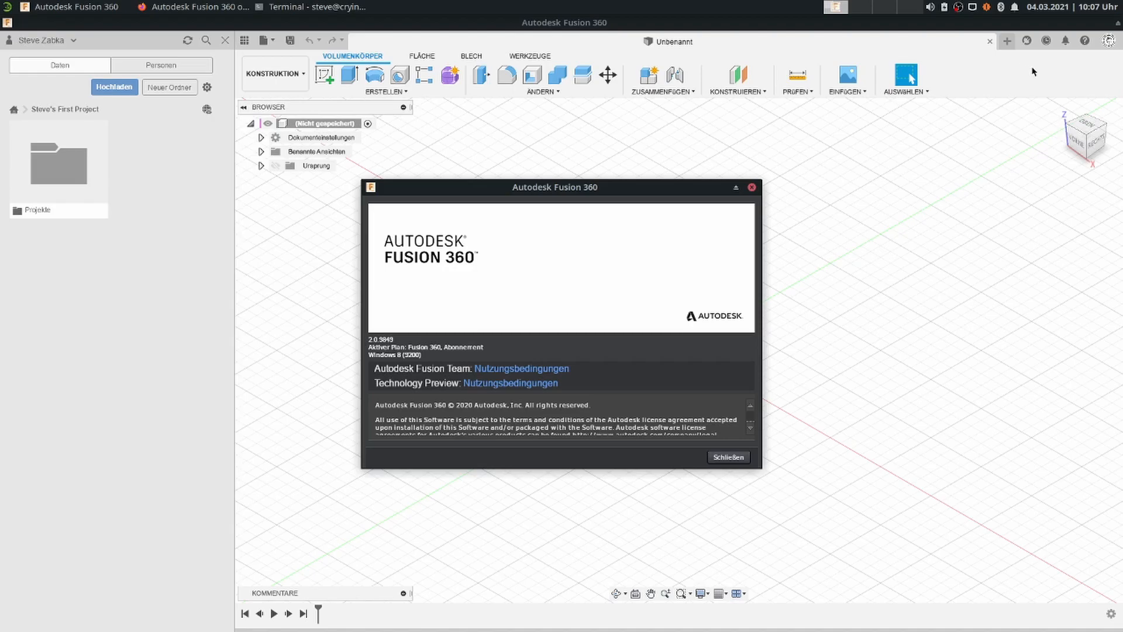
mouse_move(745, 384)
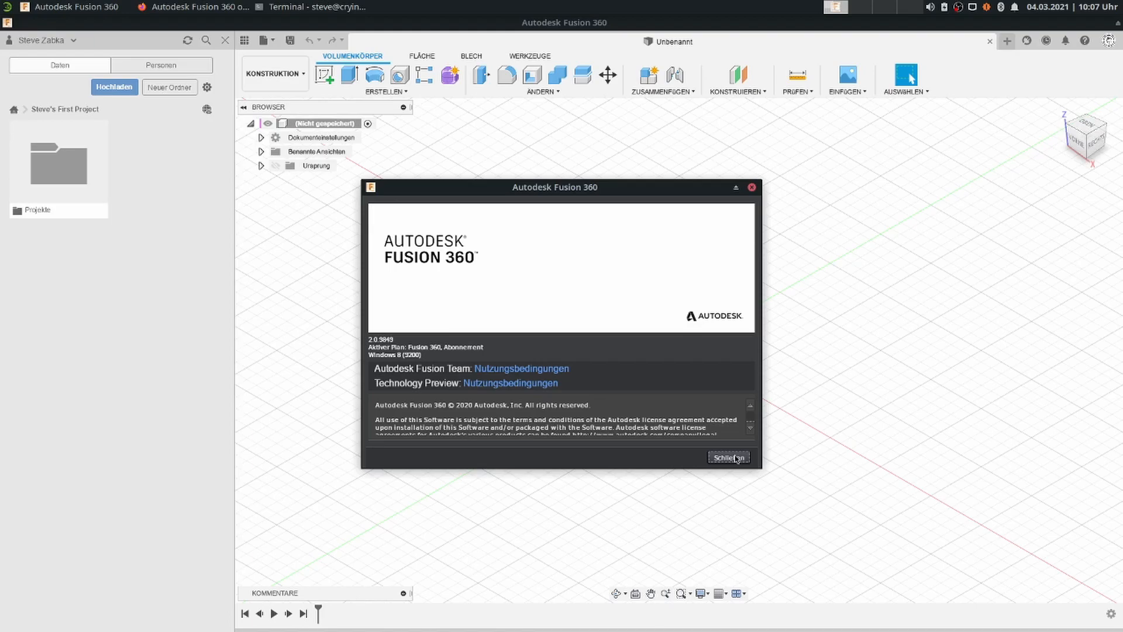
left_click(728, 457)
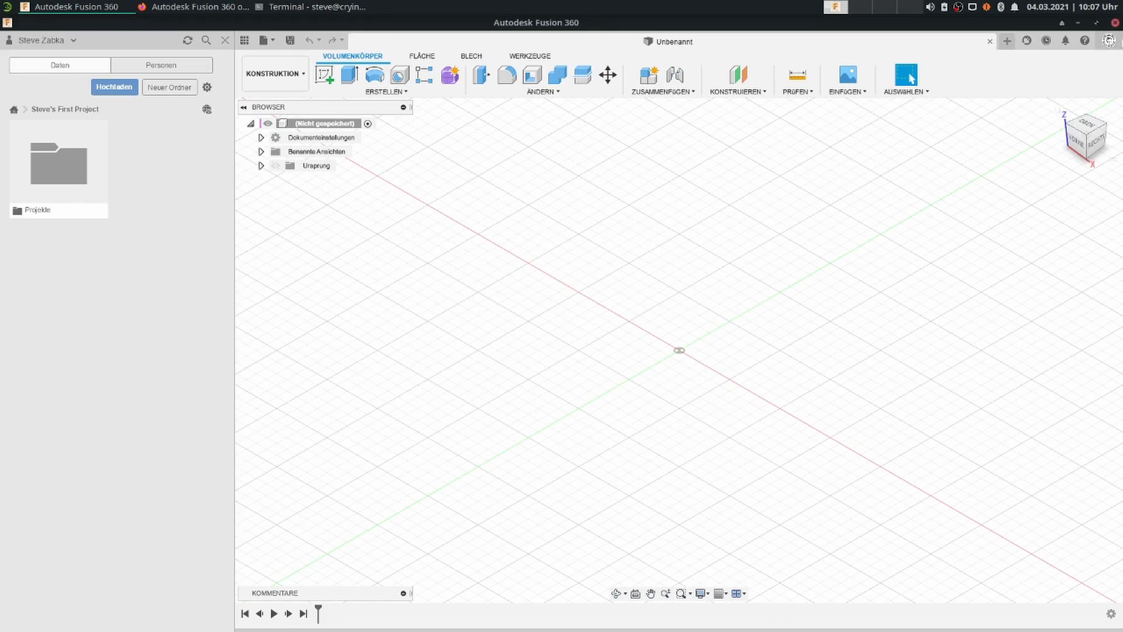
left_click(1109, 39)
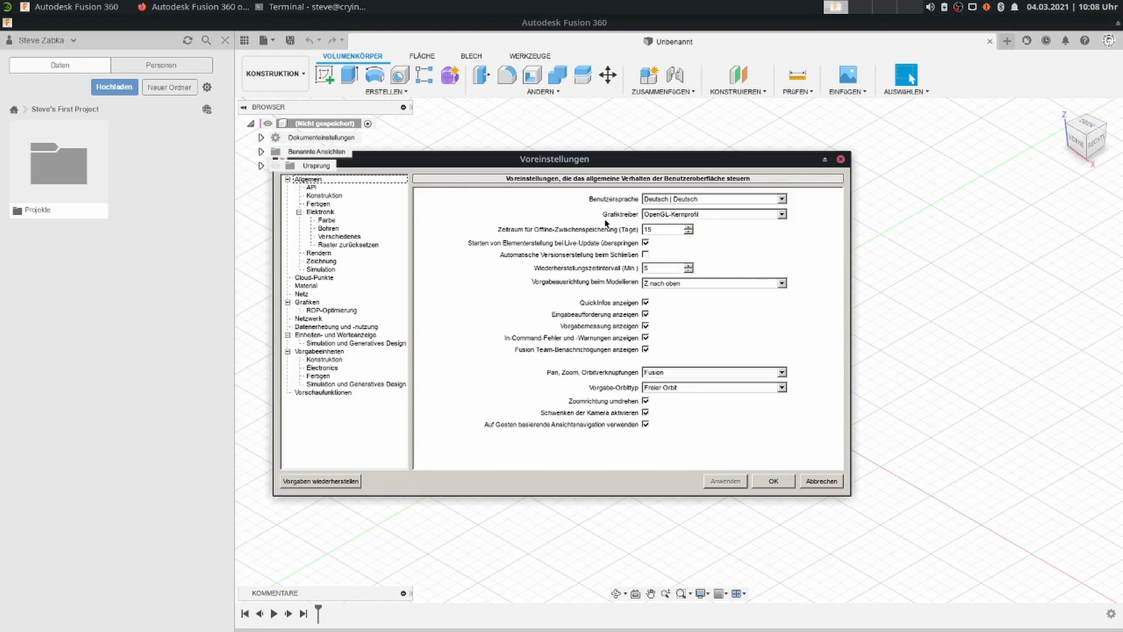
Check the Grafiktreiber dropdown shows OpenGL core profile, then return to the Firefox guide
left_click(782, 214)
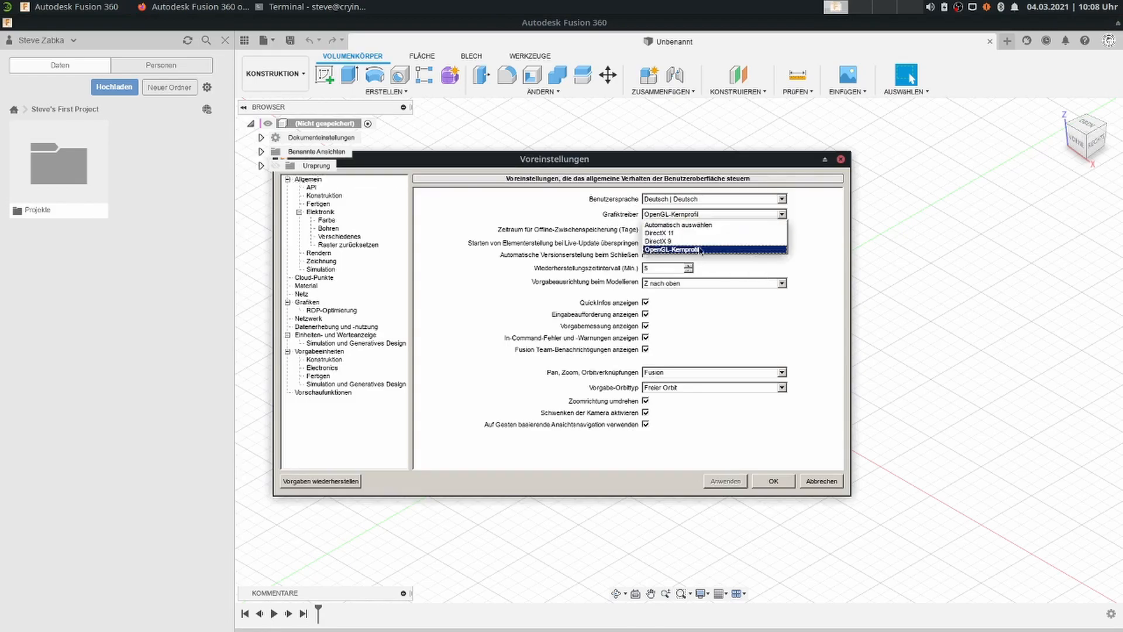
mouse_move(701, 249)
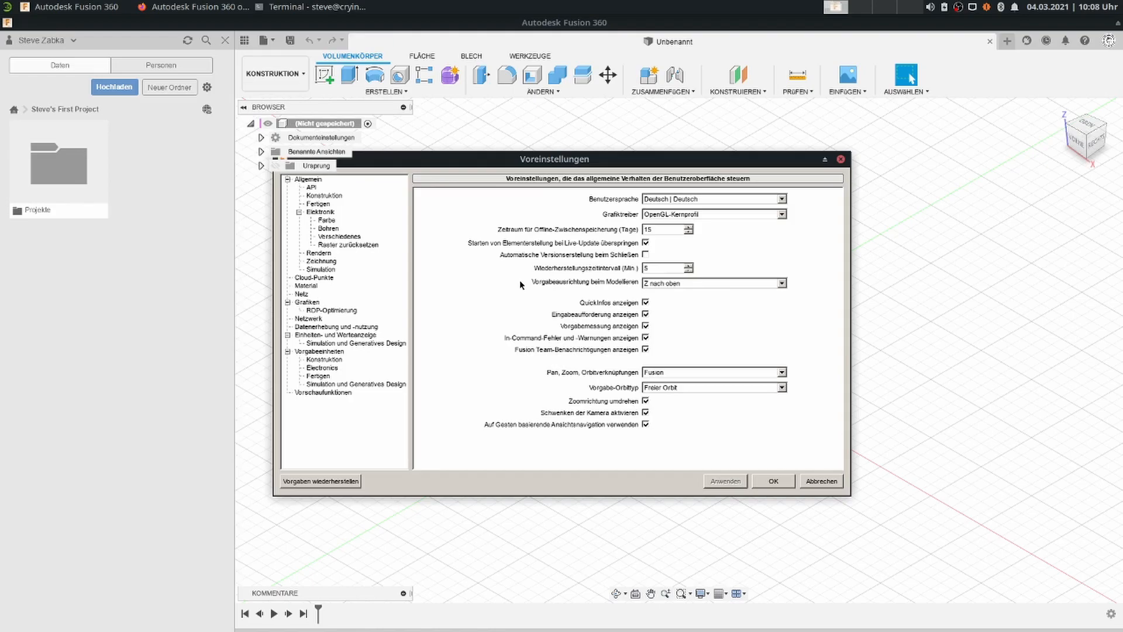
mouse_move(508, 265)
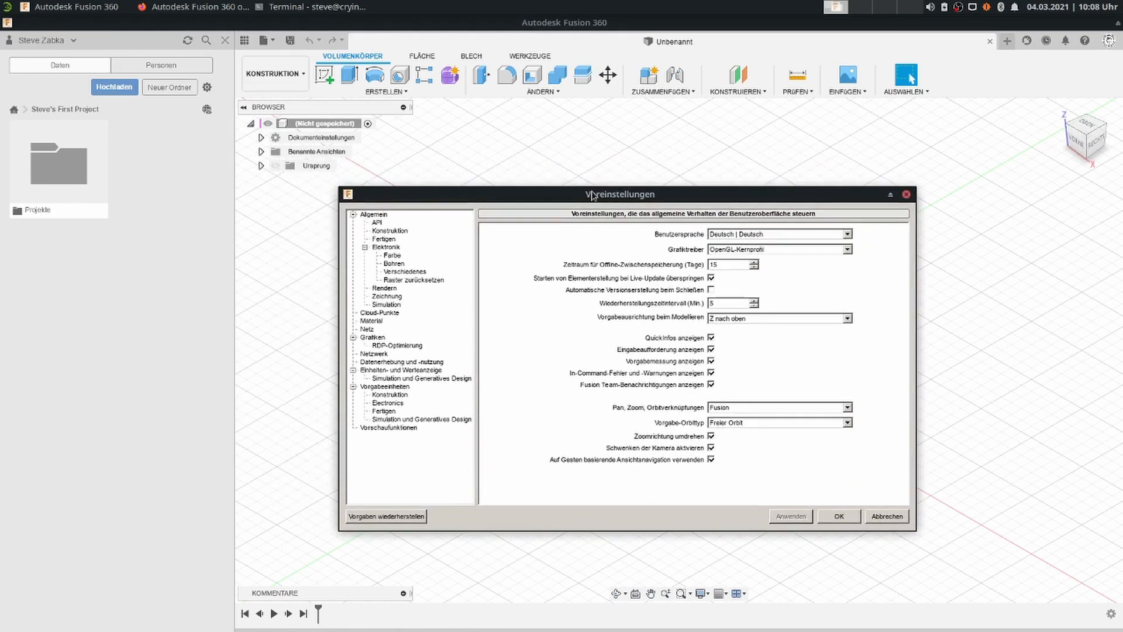
mouse_move(543, 202)
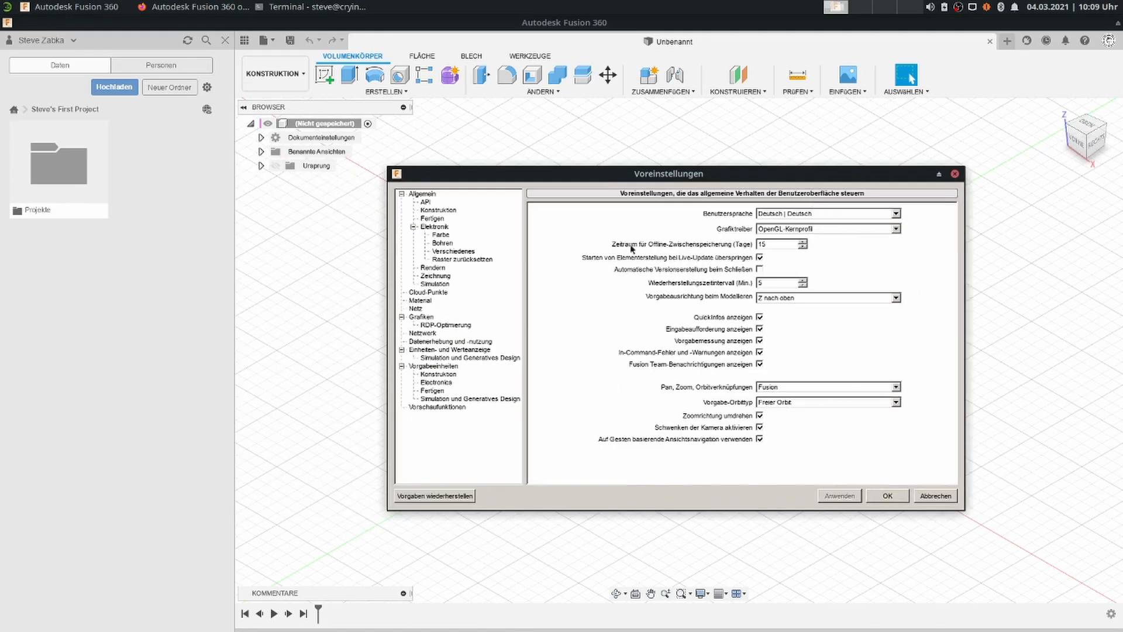
mouse_move(782, 334)
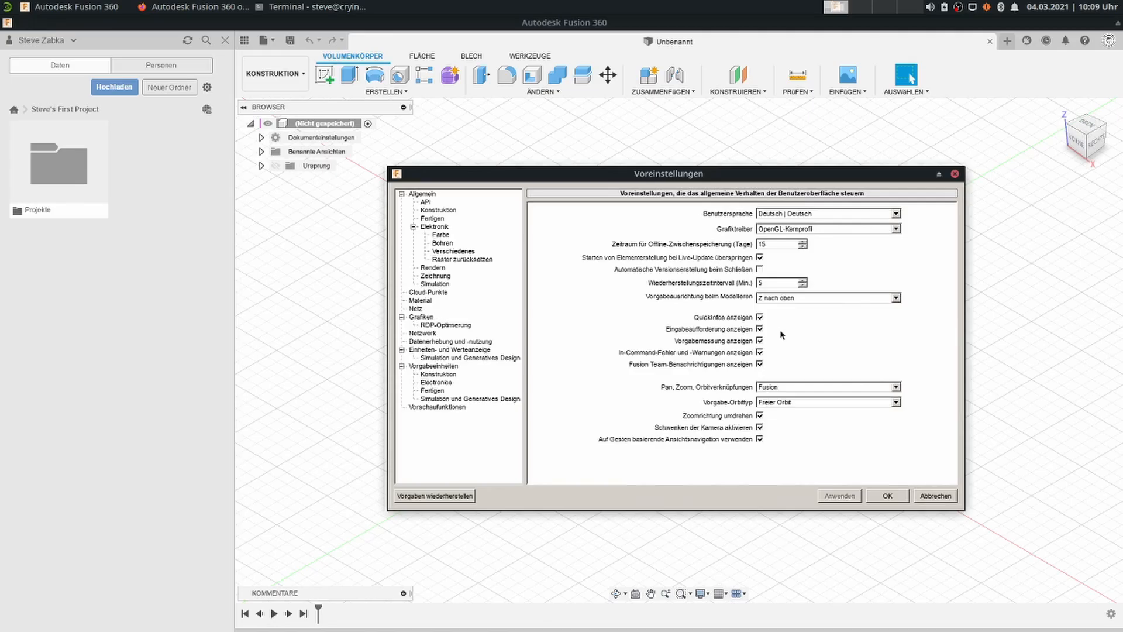
left_click(199, 6)
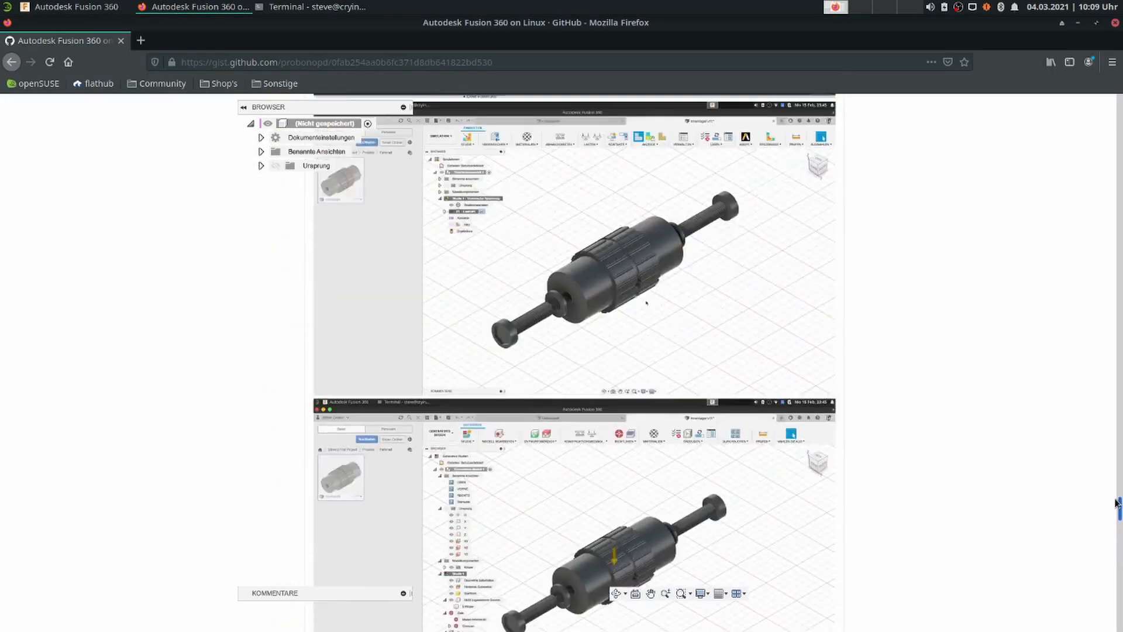
Read the gist's step 16 on choosing the graphics driver, then return to Fusion 360's Preferences
scroll("down", 3)
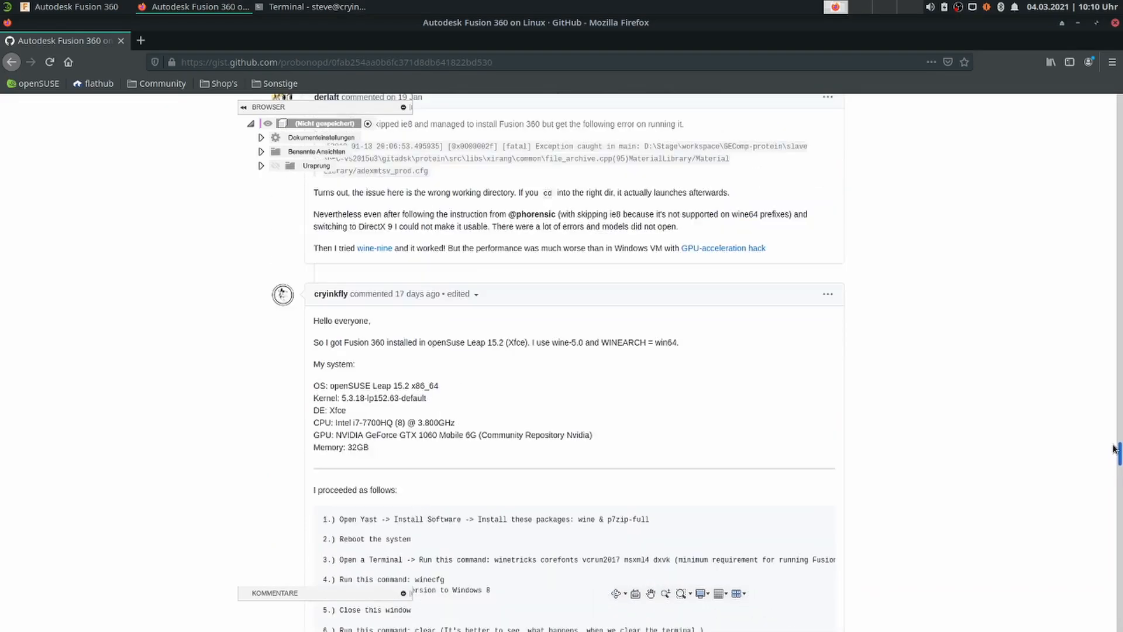
scroll("down", 3)
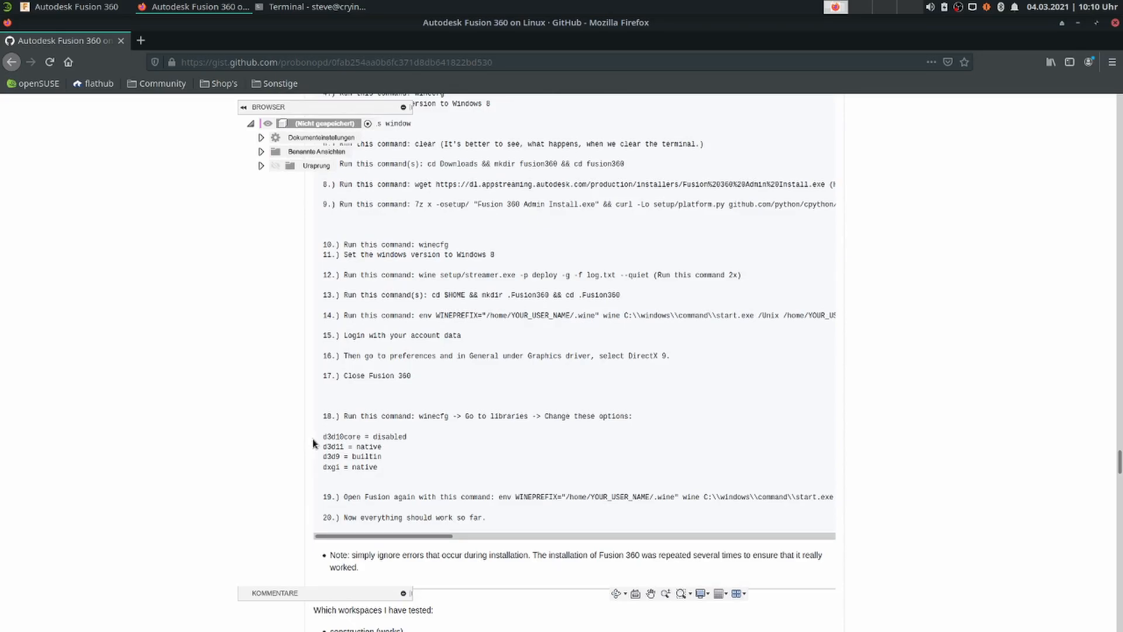
double_click(351, 356)
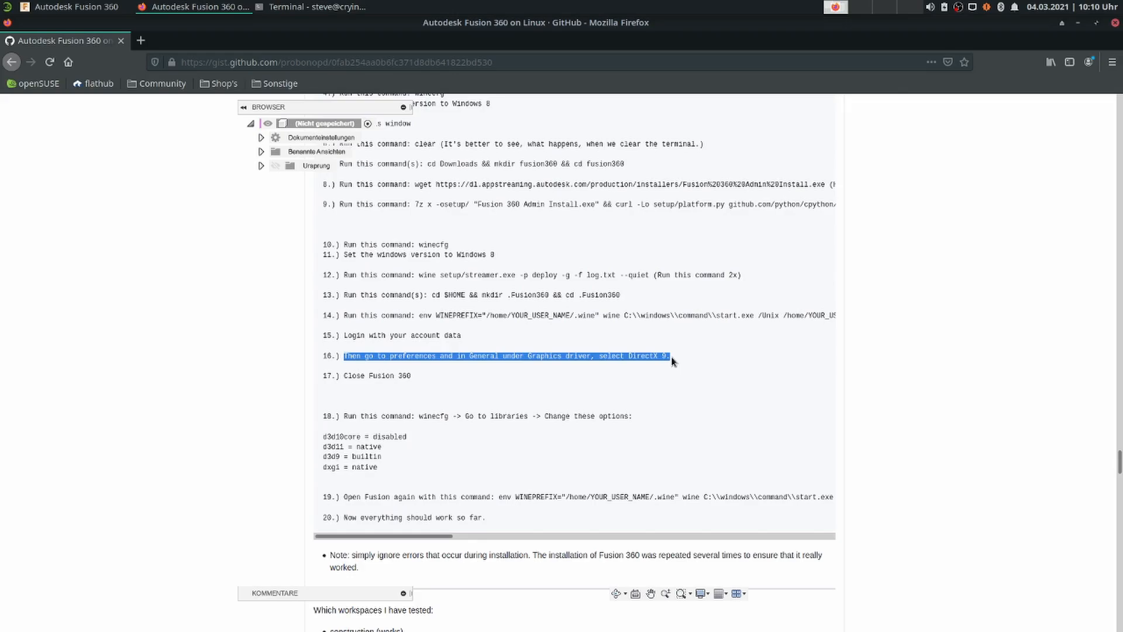
left_click(667, 356)
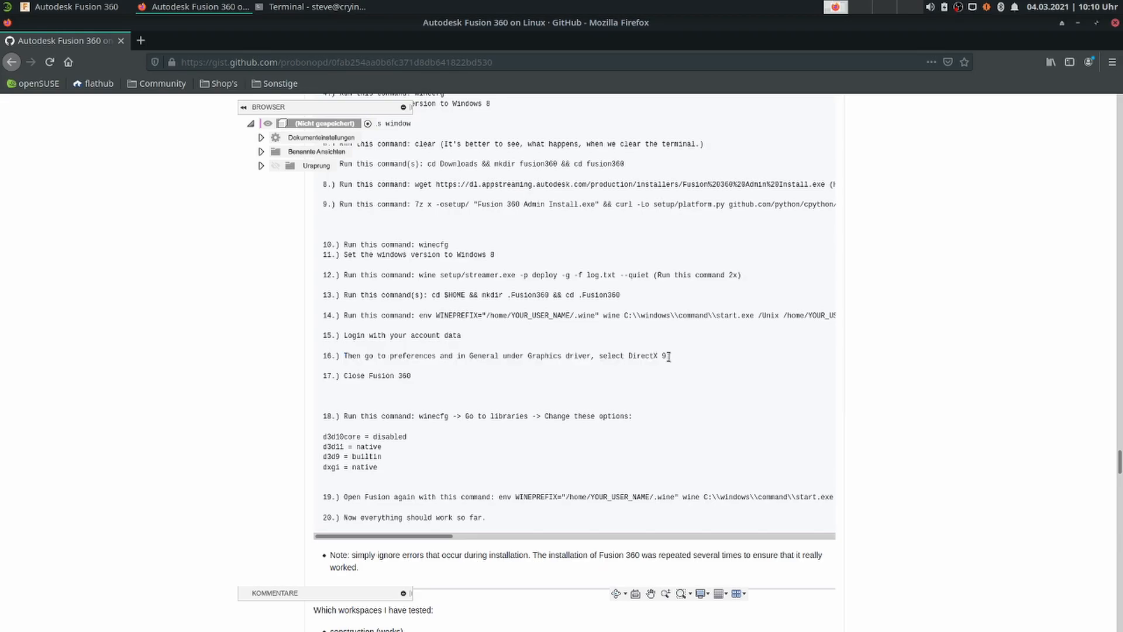
mouse_move(671, 361)
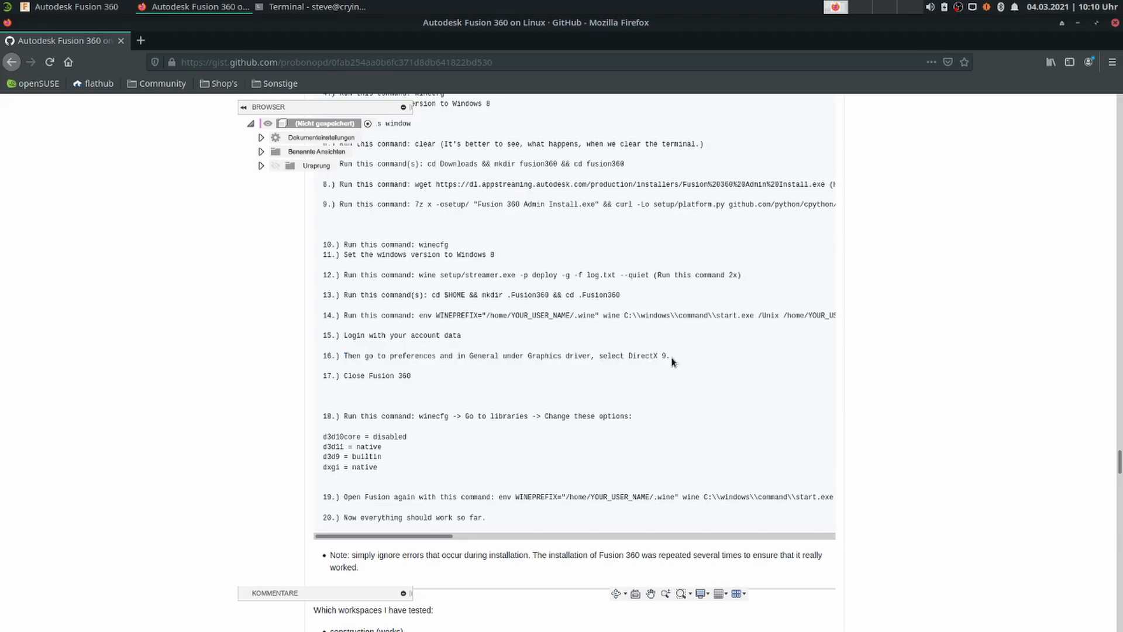
mouse_move(542, 355)
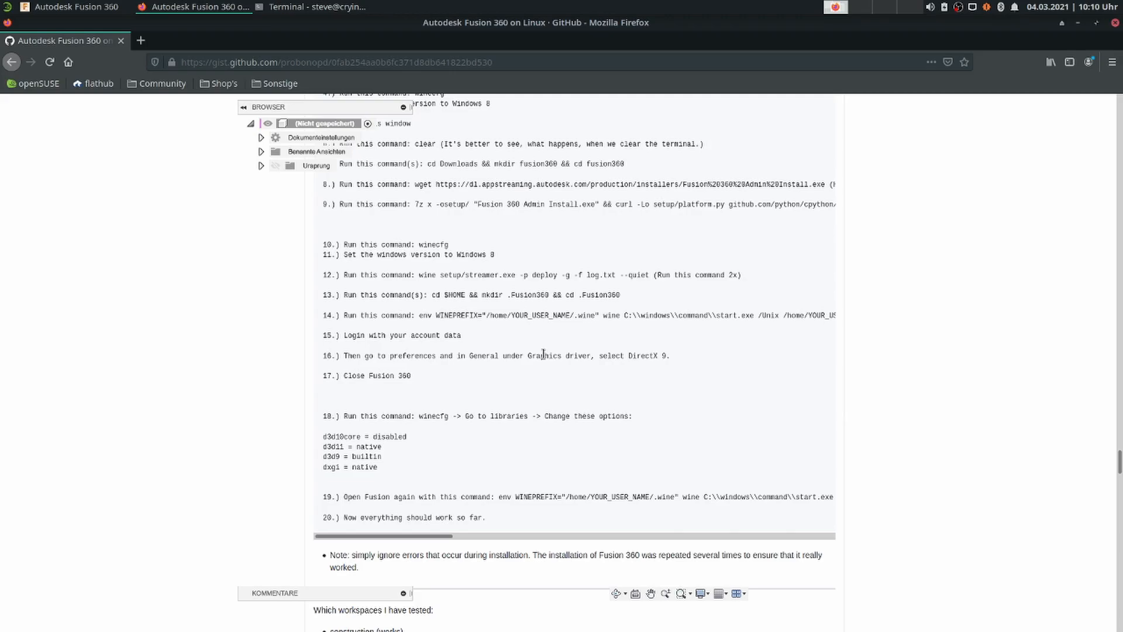
scroll("down", 3)
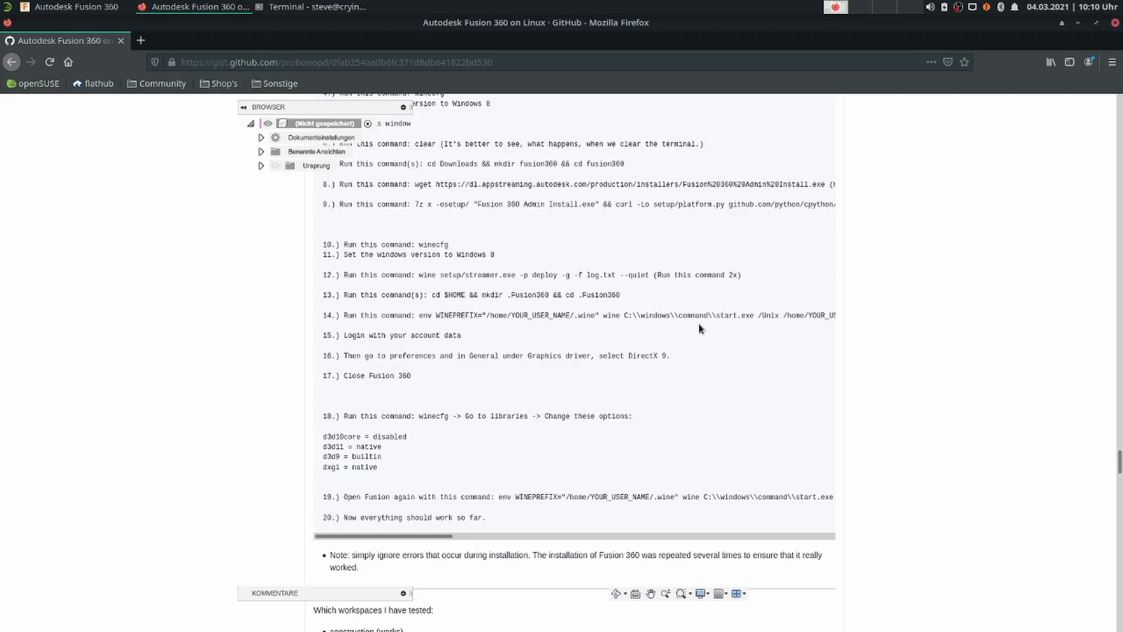
scroll("down", 3)
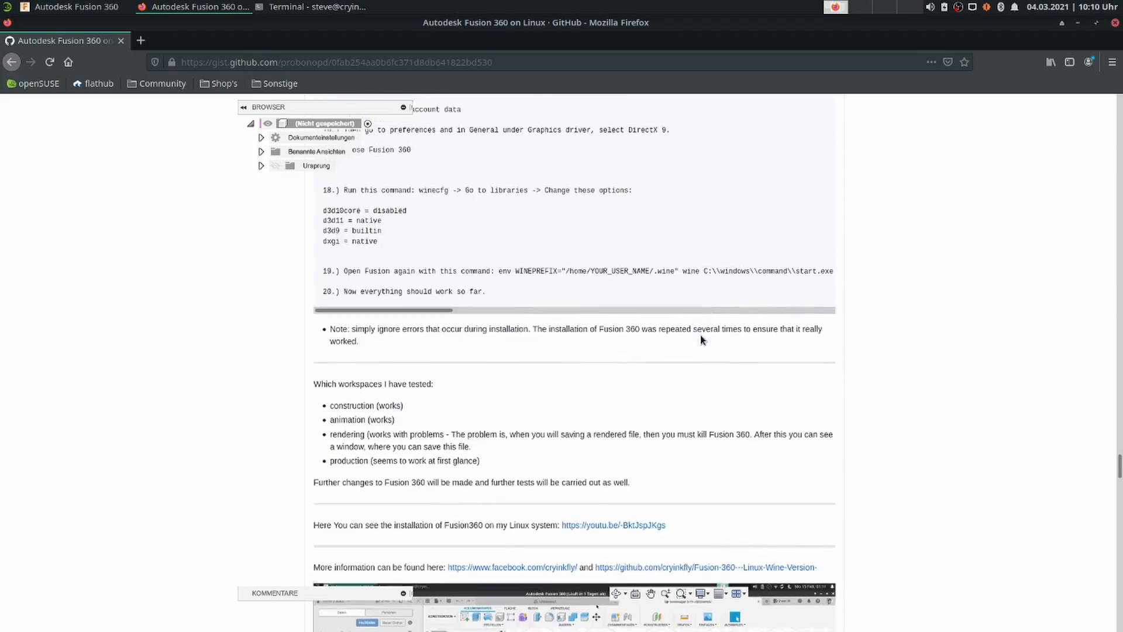
left_click(71, 6)
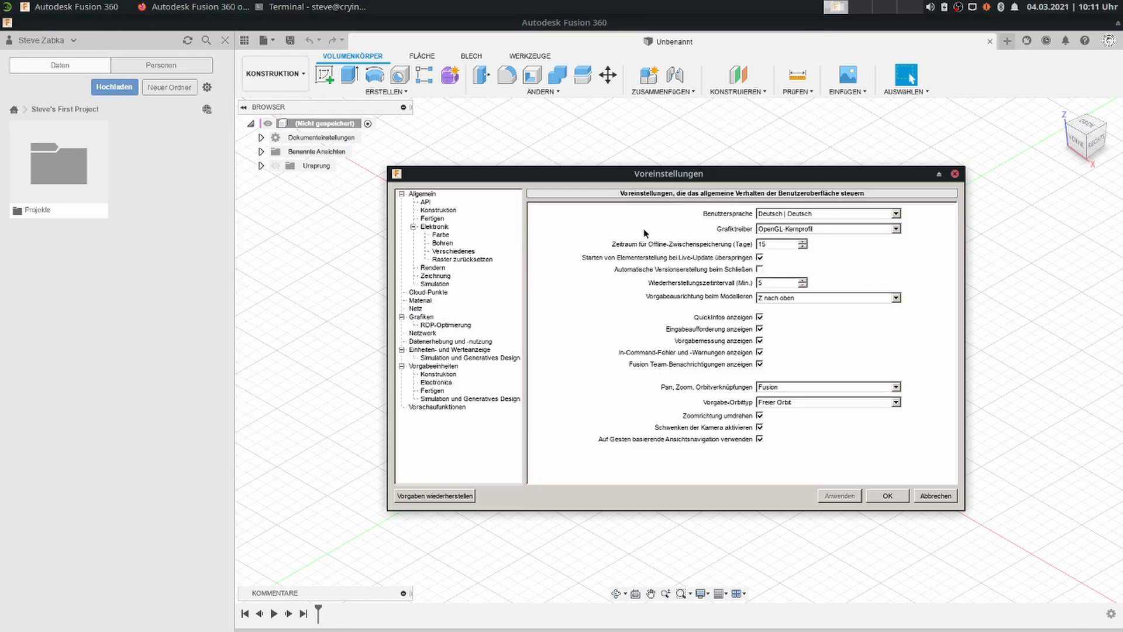
Reopen the Grafiktreiber dropdown and confirm OpenGL core profile is still selected
left_click(896, 229)
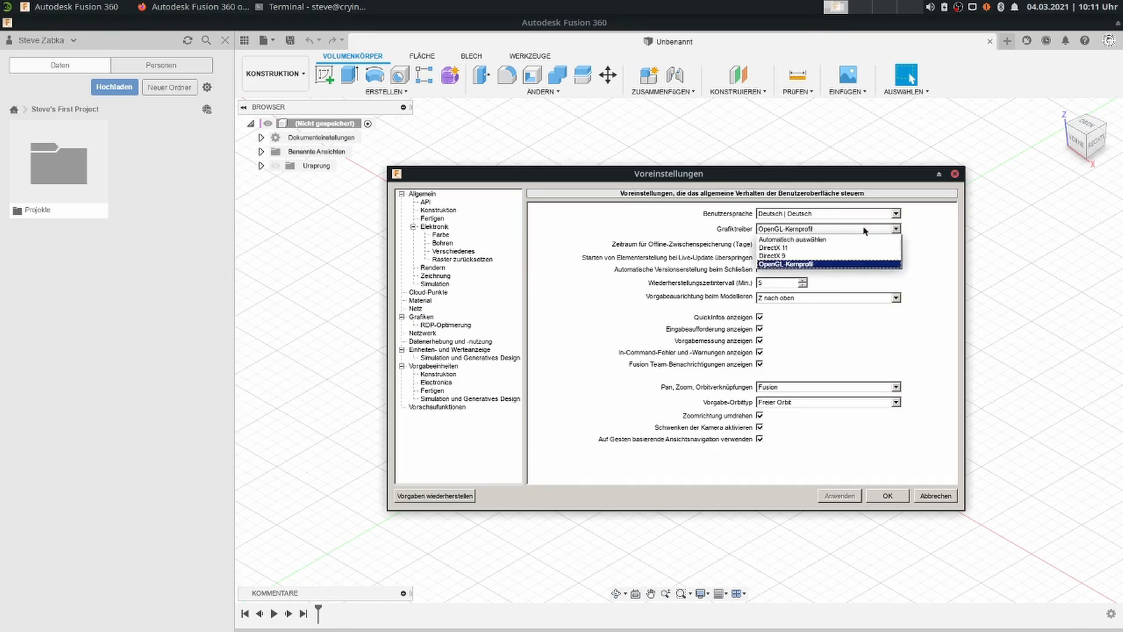
mouse_move(205, 183)
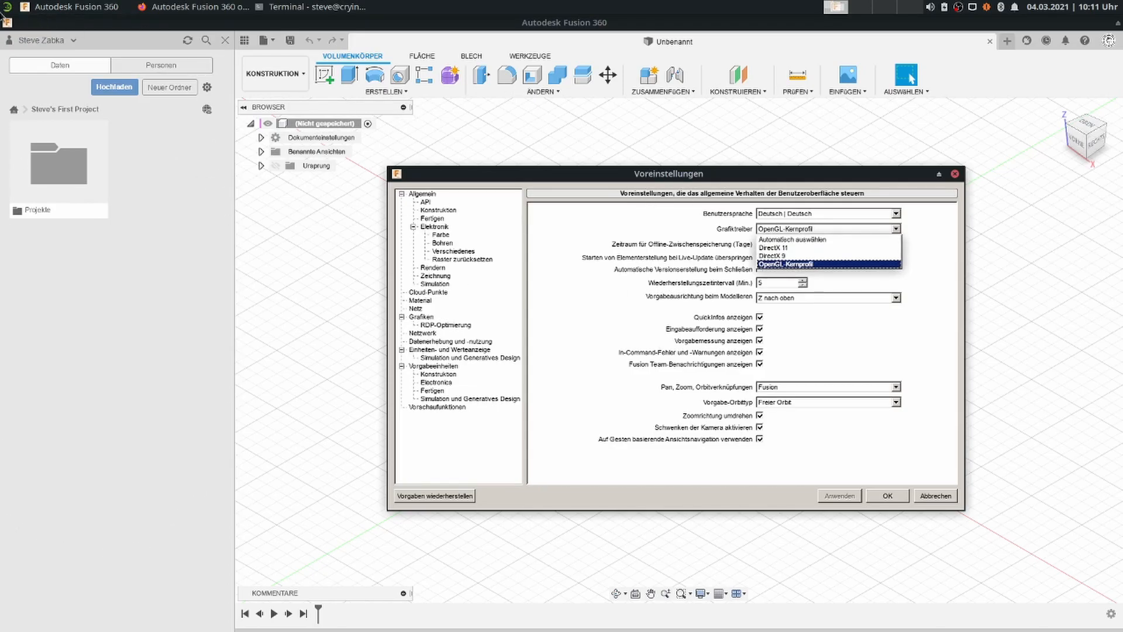
mouse_move(385, 176)
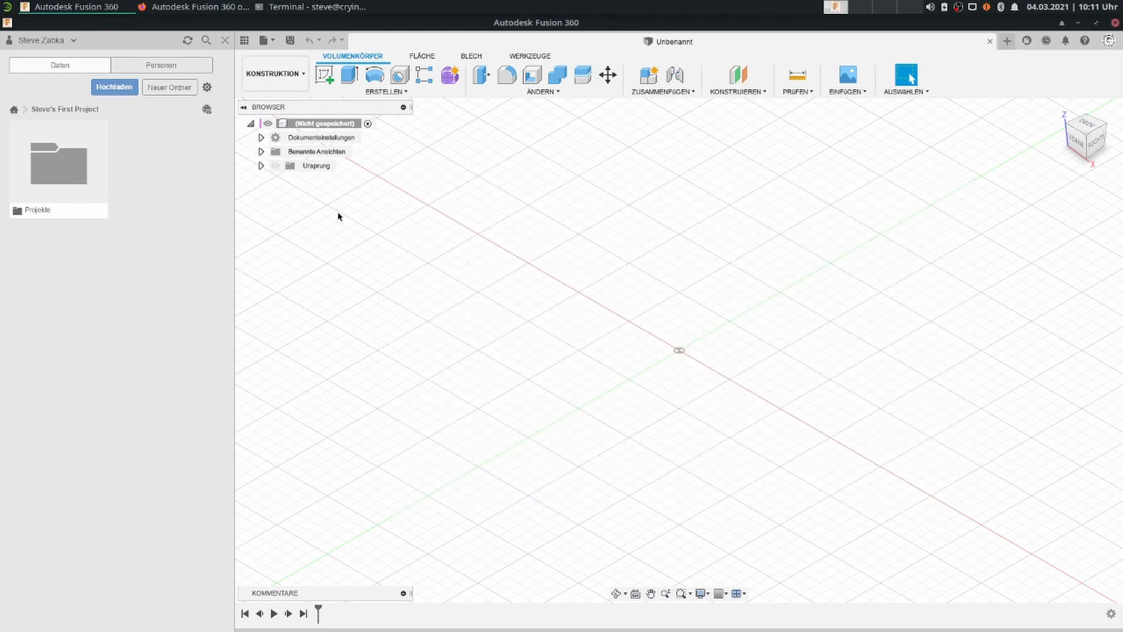
mouse_move(493, 224)
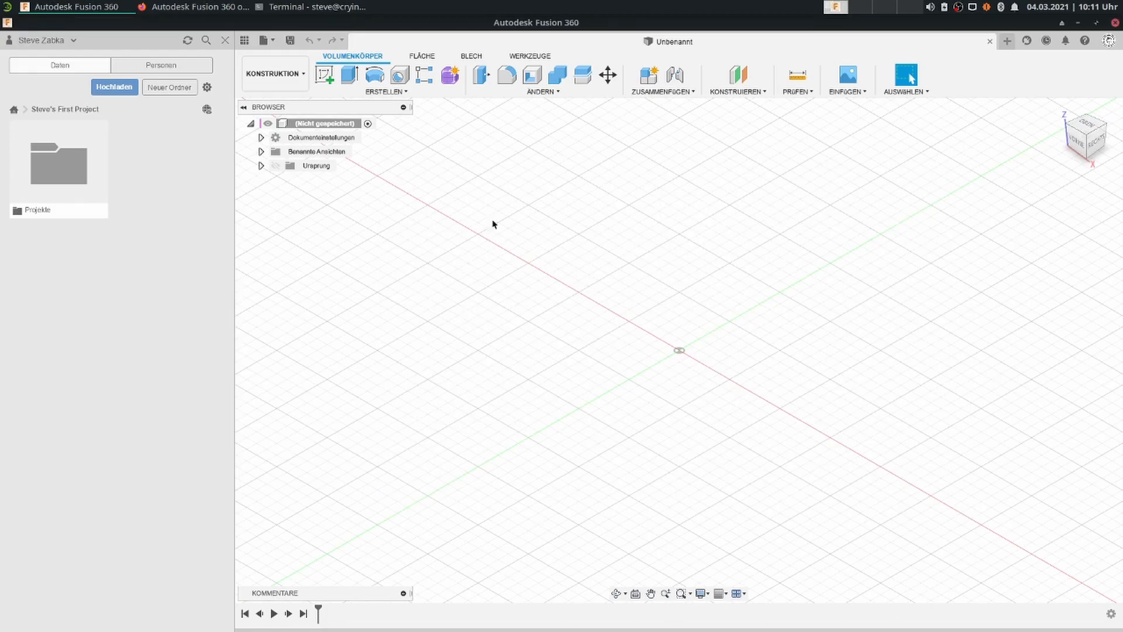
mouse_move(1083, 134)
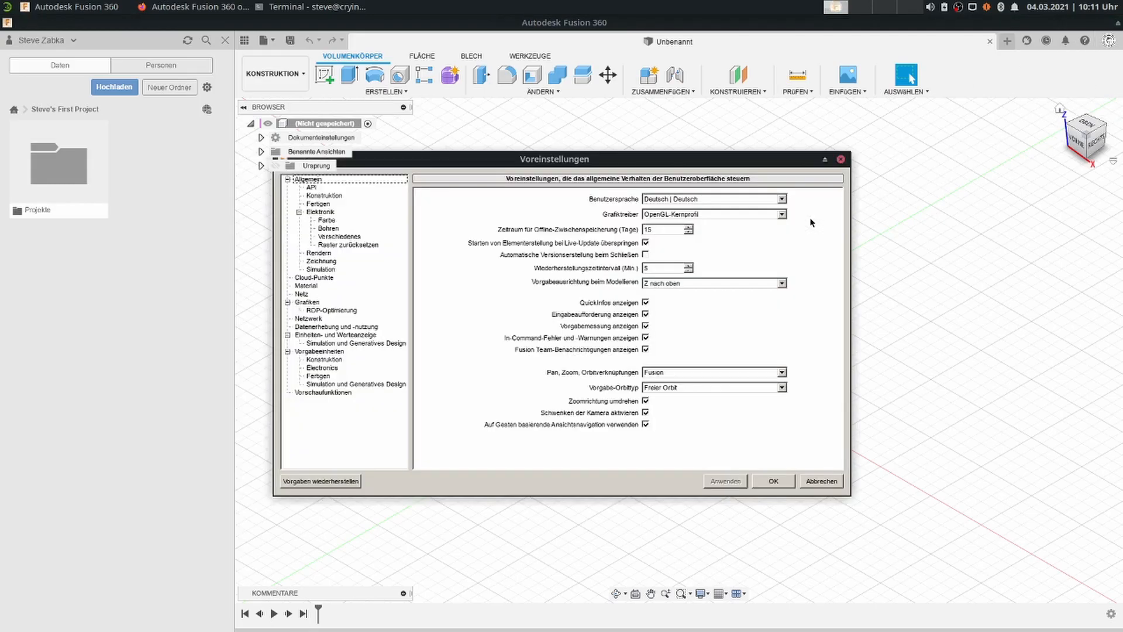
left_click(781, 214)
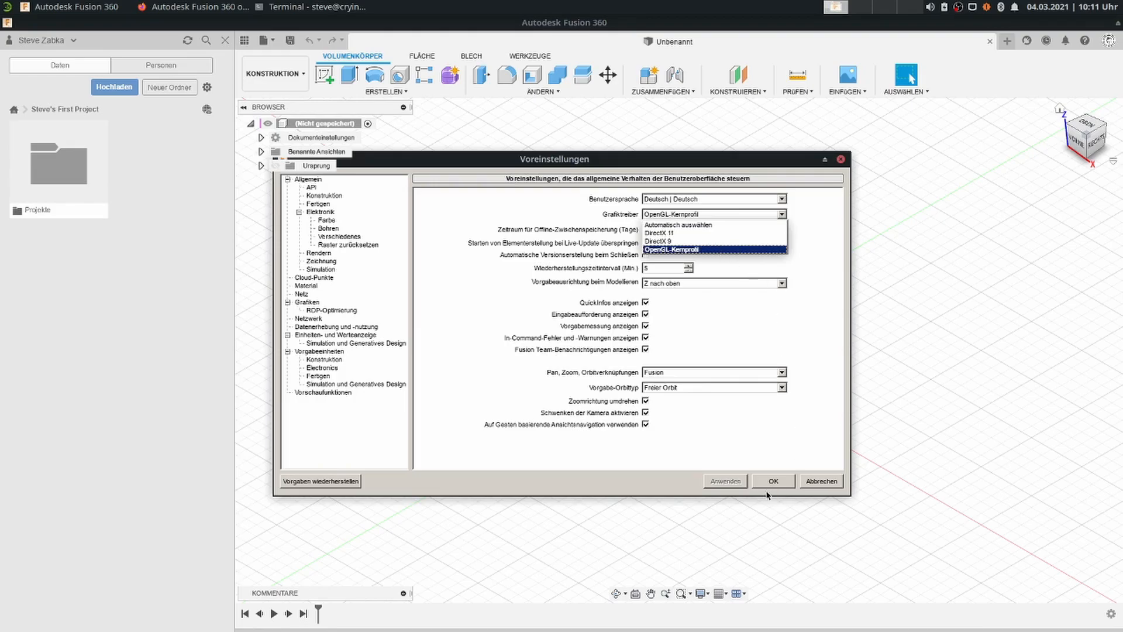
mouse_move(582, 364)
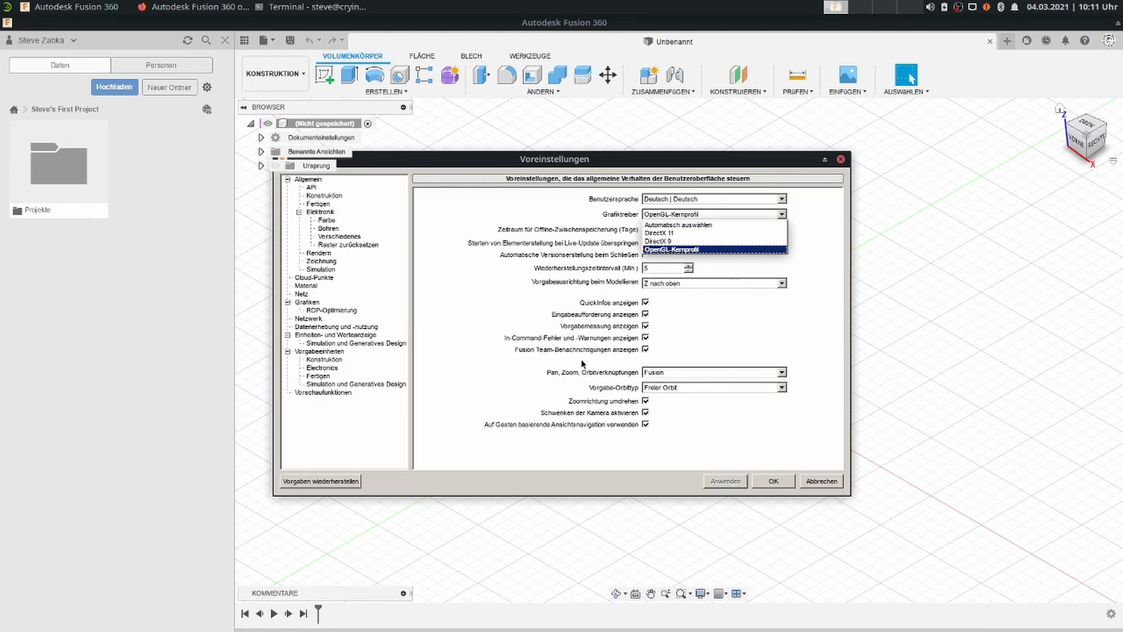
mouse_move(707, 361)
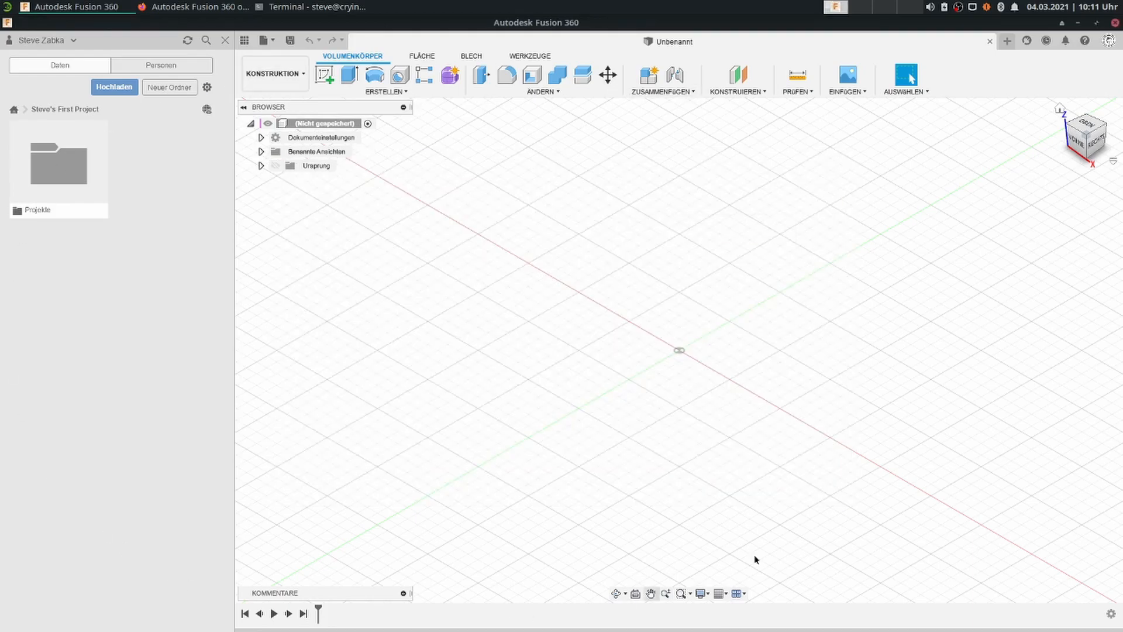
mouse_move(695, 196)
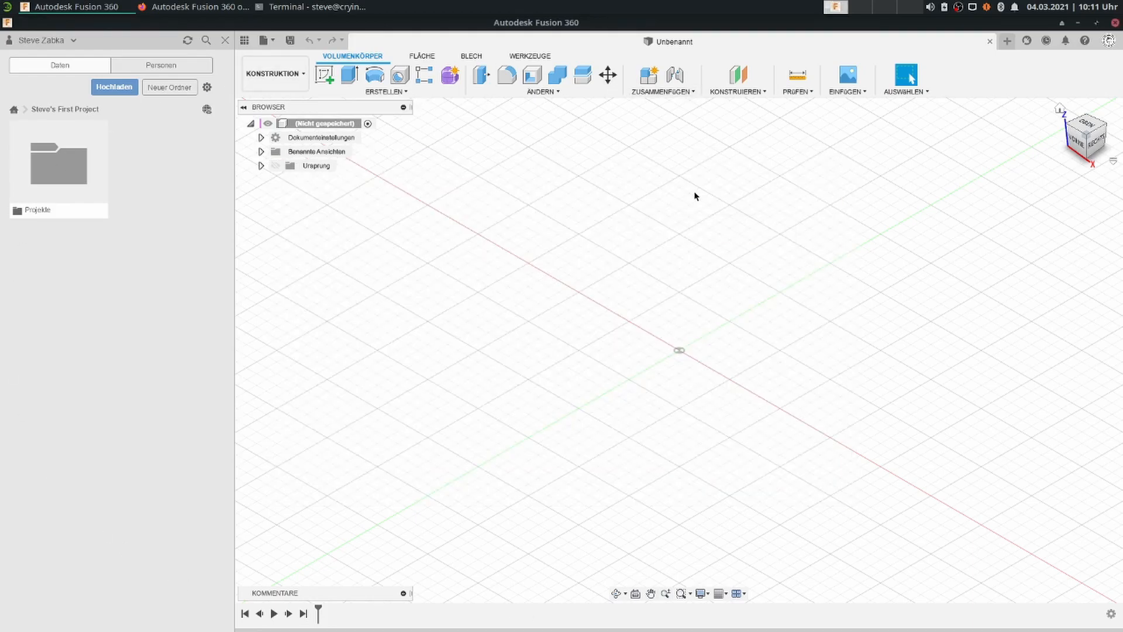
Open Schlauchpumpe v23 from Projekte > Pumpen in the Data panel
left_click(58, 163)
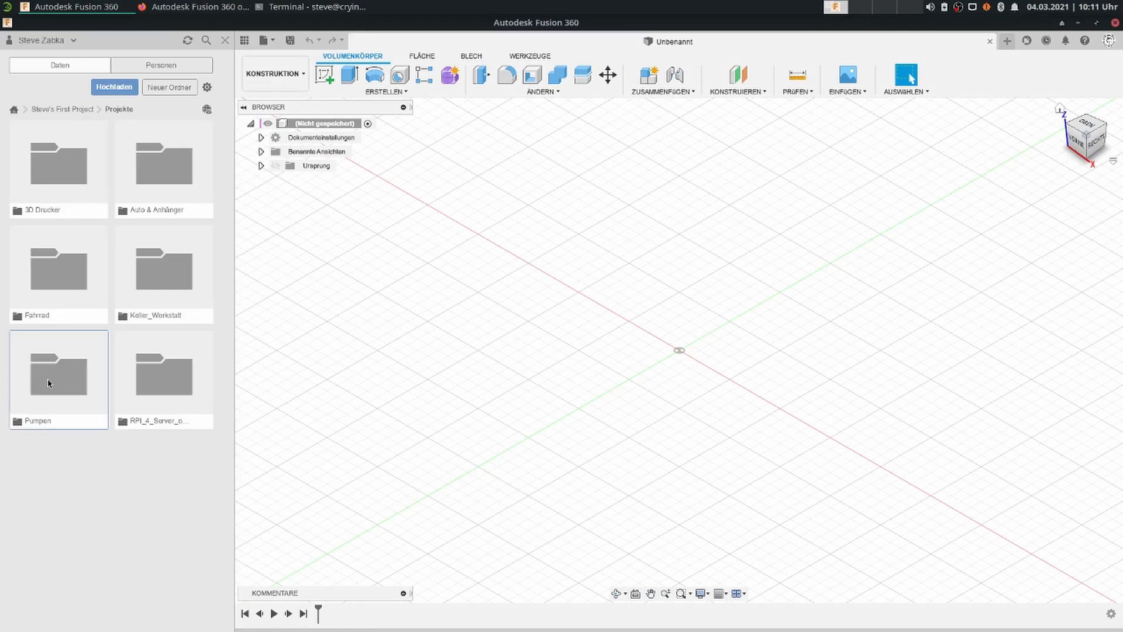
double_click(58, 374)
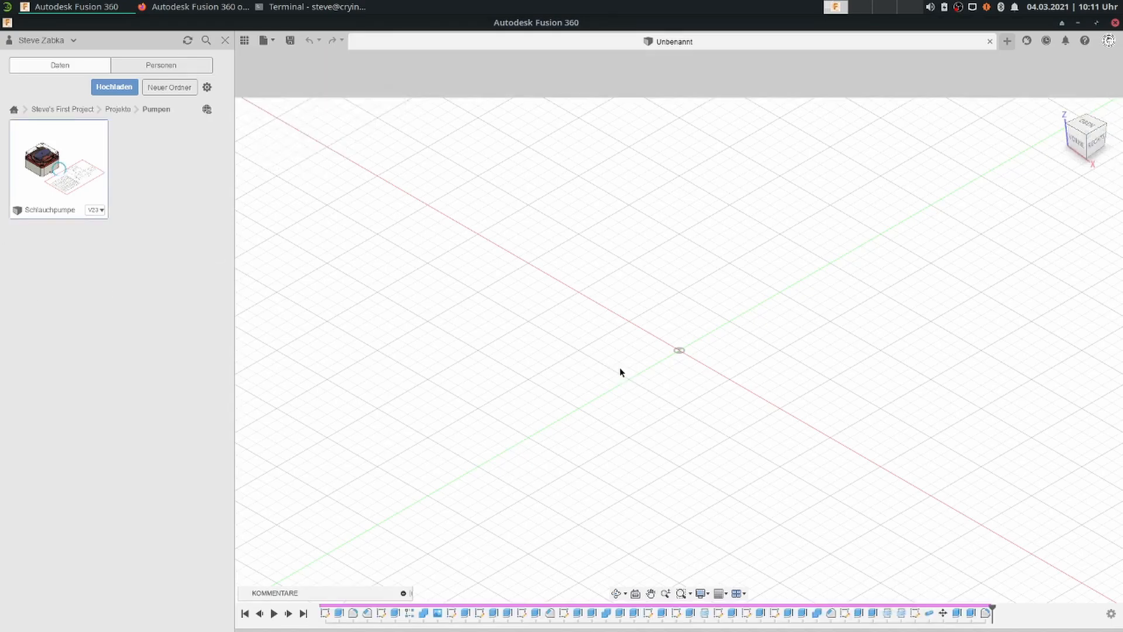
double_click(58, 160)
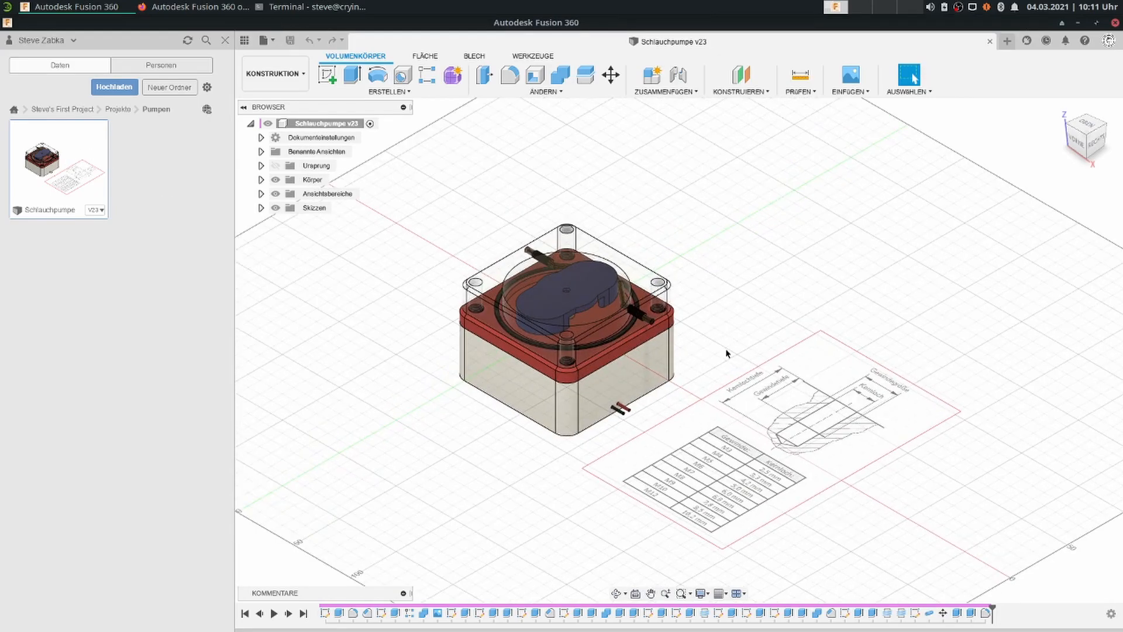
left_click(275, 74)
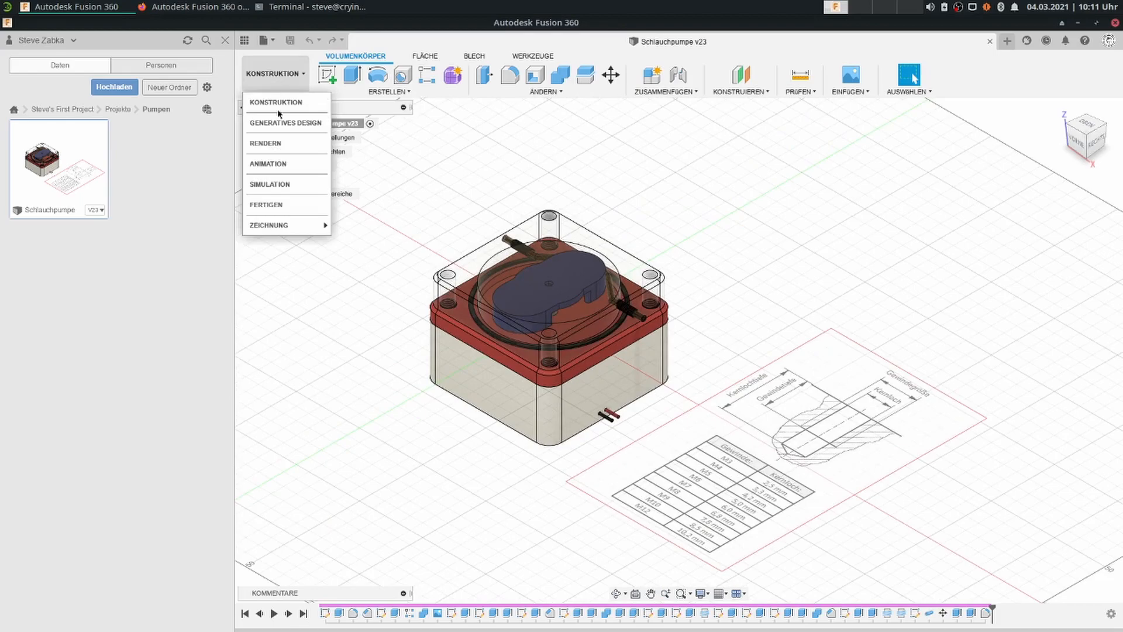
Switch the Schlauchpumpe model to the RENDERN workspace for shaded, shadowed display
left_click(265, 143)
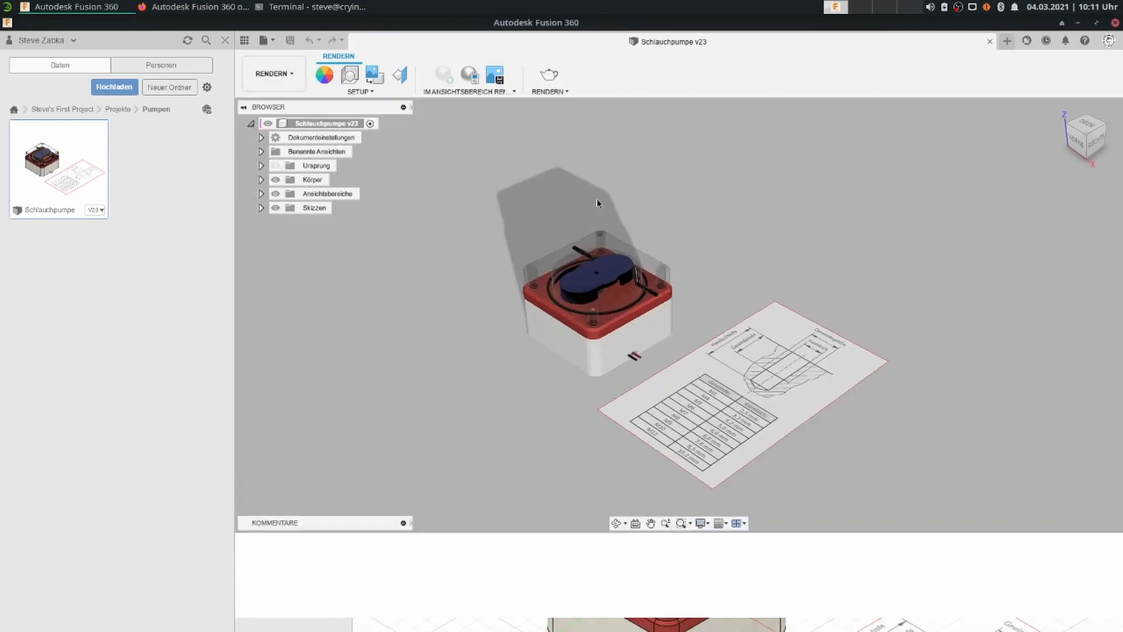
left_click(444, 73)
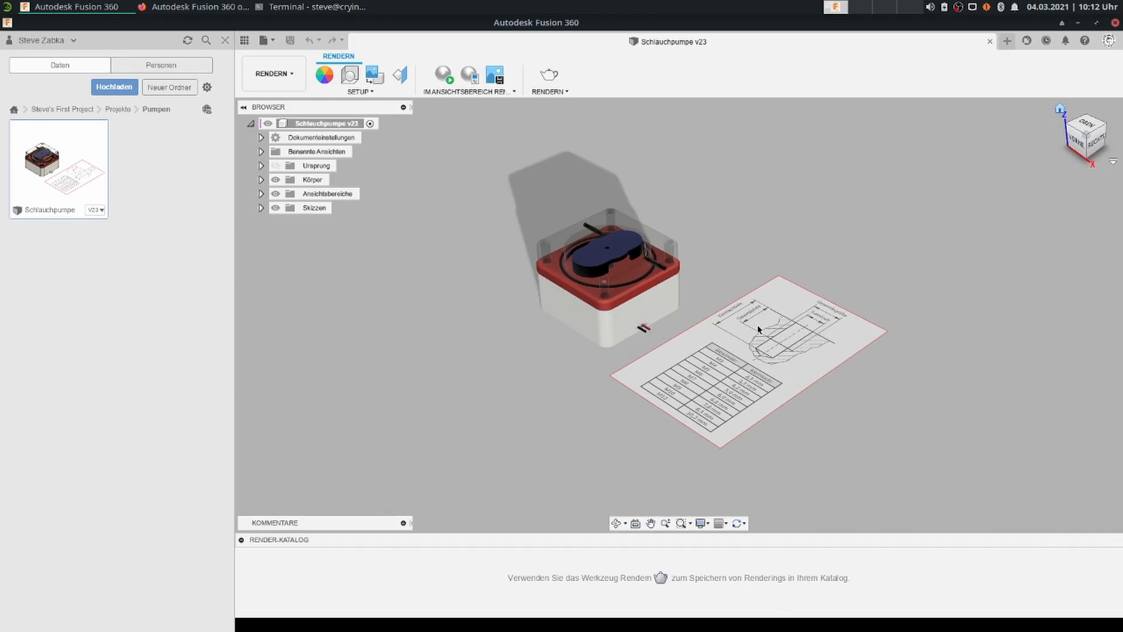
mouse_move(485, 223)
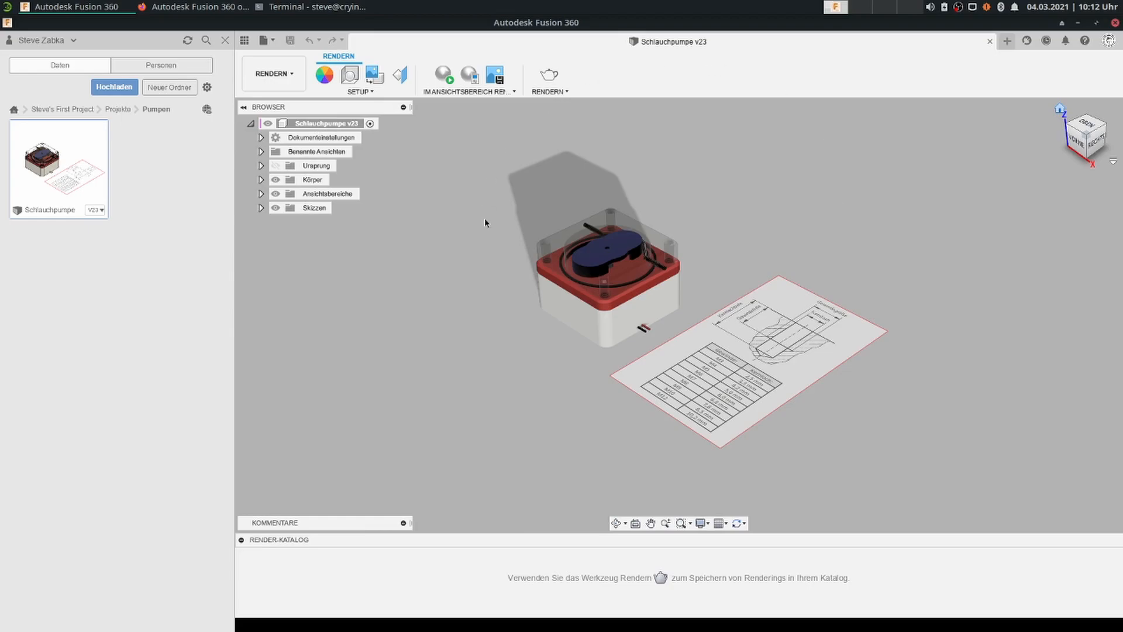
left_click(274, 73)
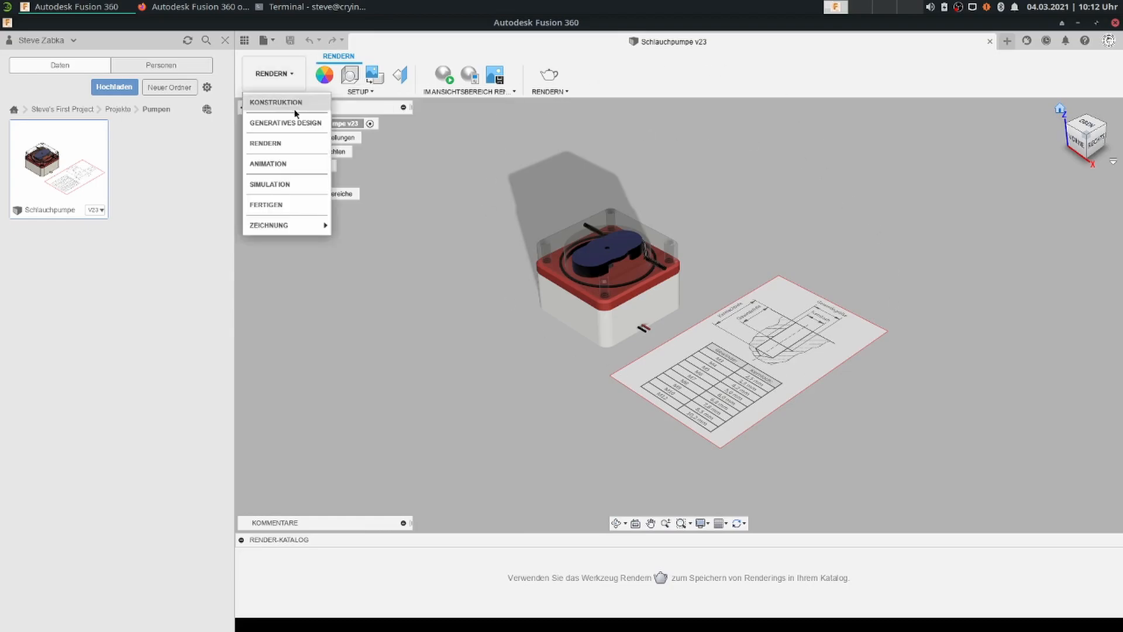
mouse_move(269, 185)
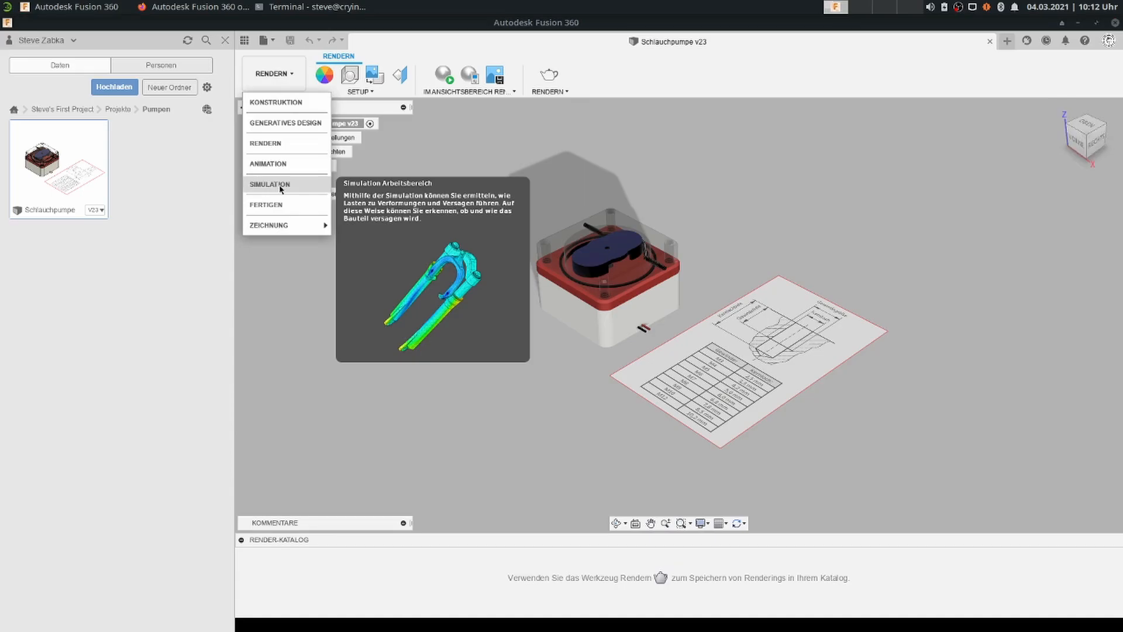
left_click(270, 185)
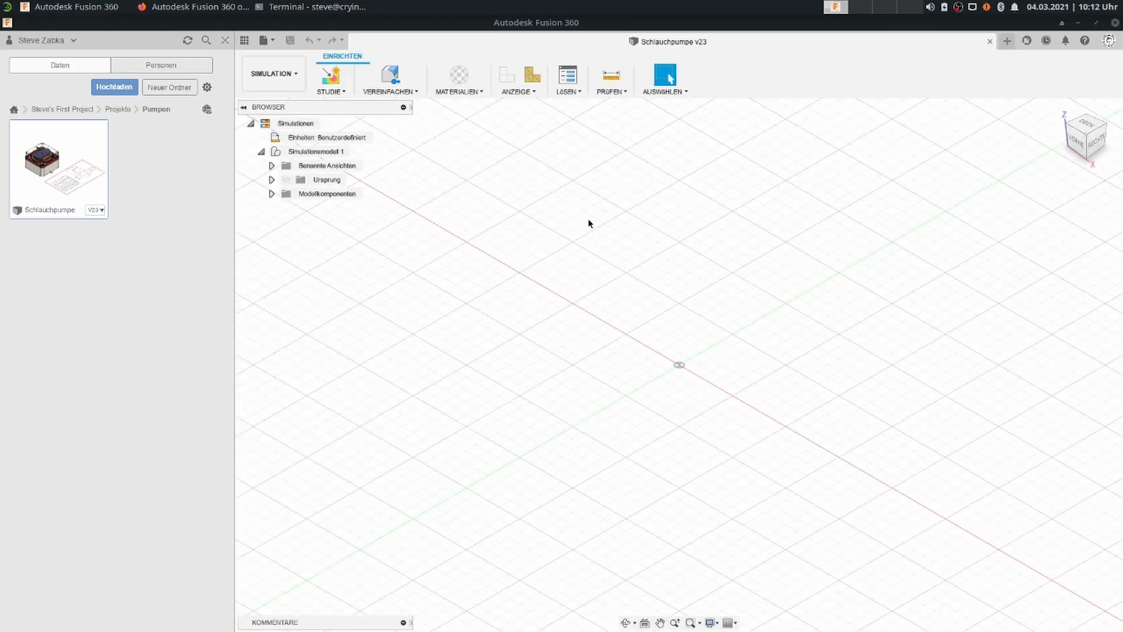
left_click(328, 78)
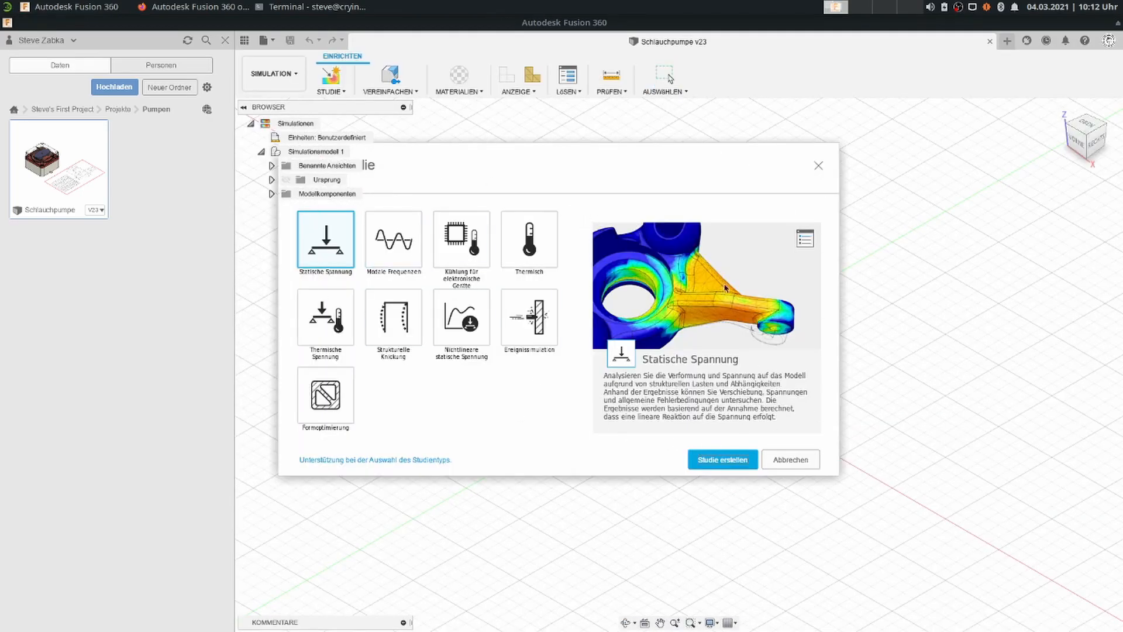
mouse_move(354, 269)
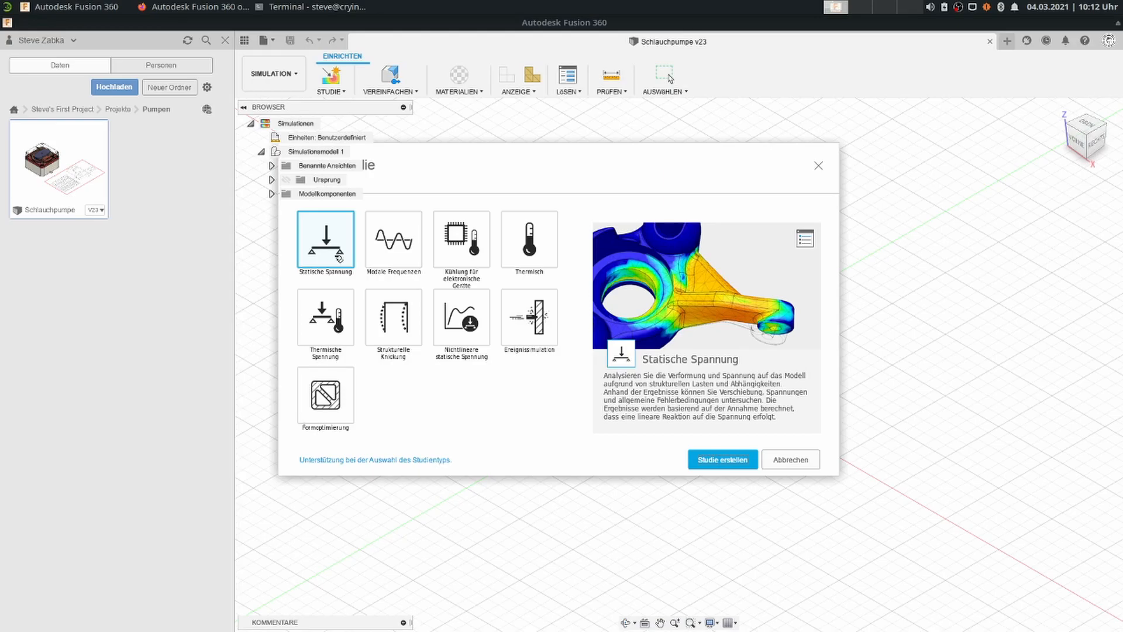
mouse_move(599, 428)
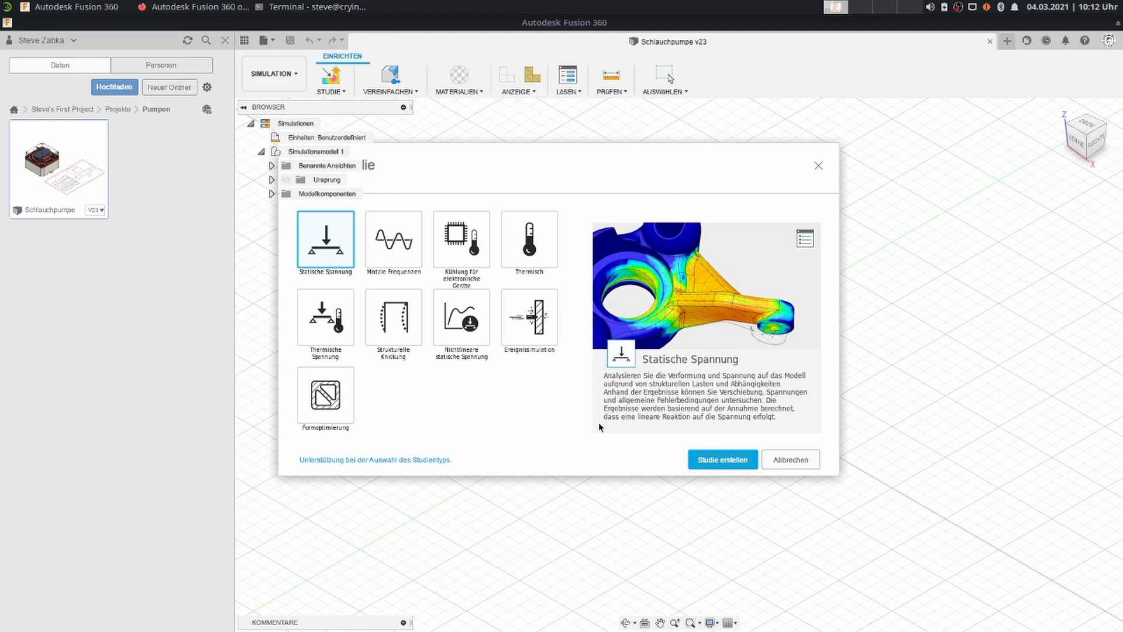
mouse_move(255, 191)
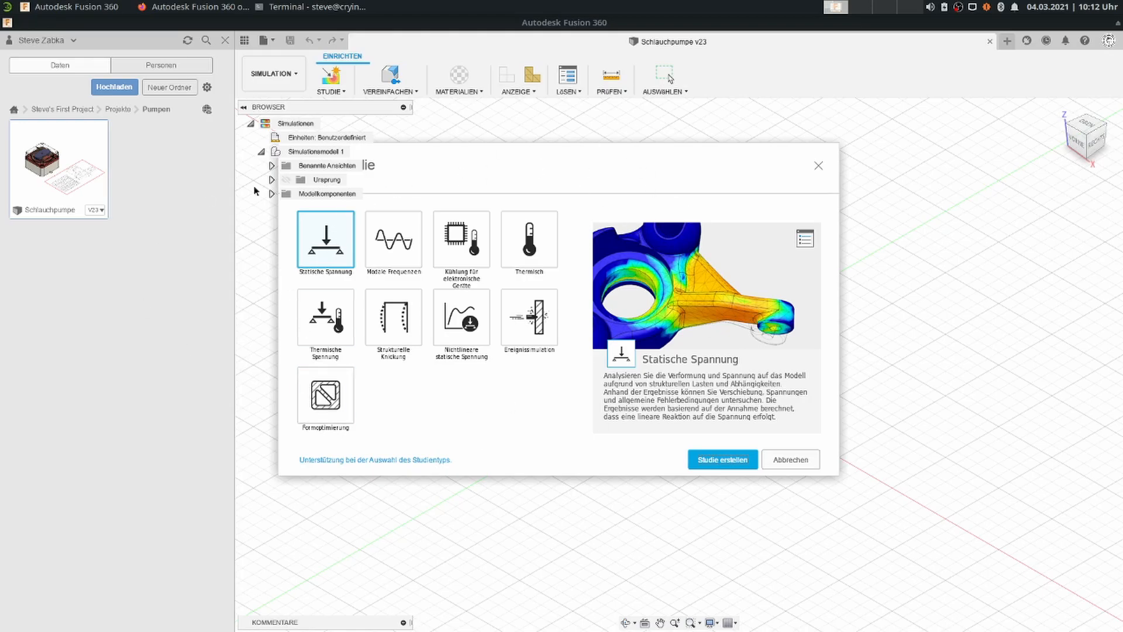
mouse_move(581, 254)
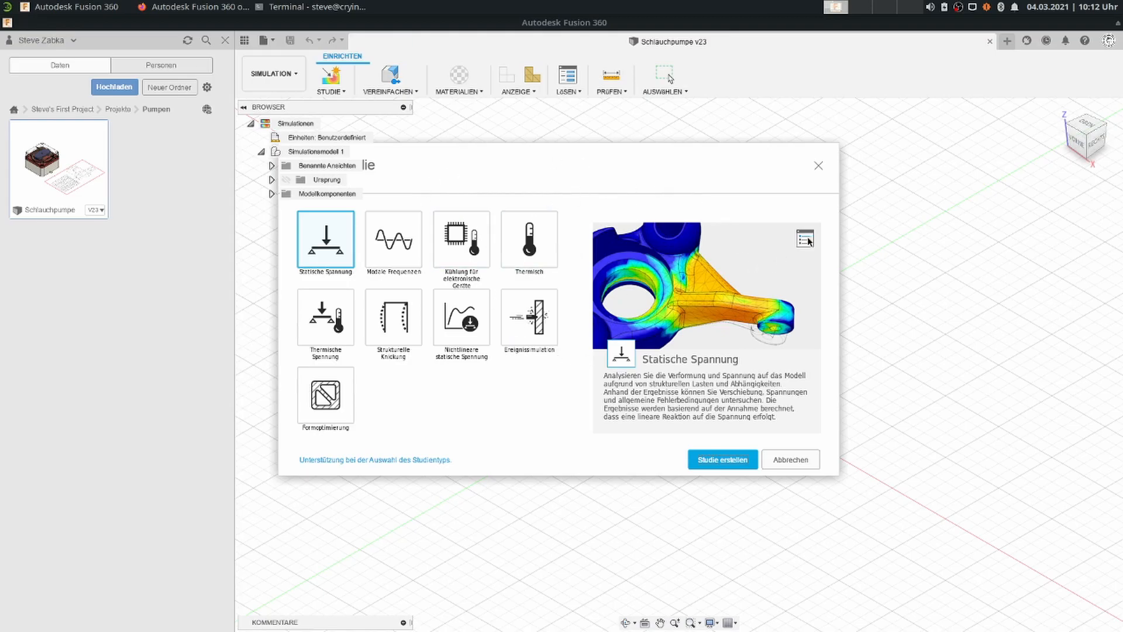
mouse_move(737, 316)
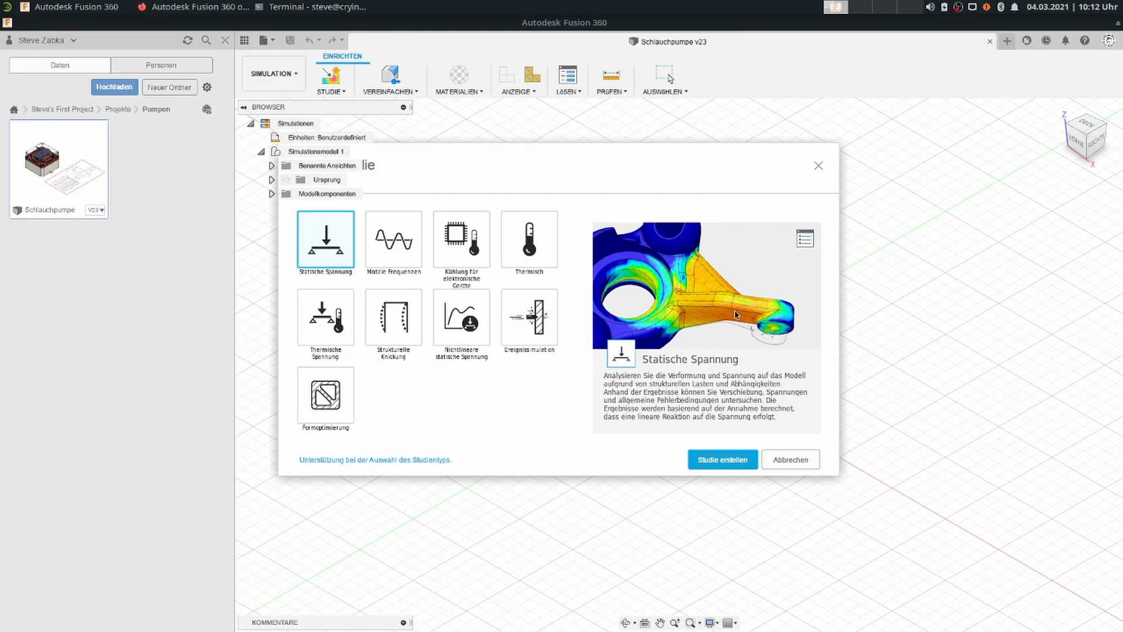
mouse_move(632, 292)
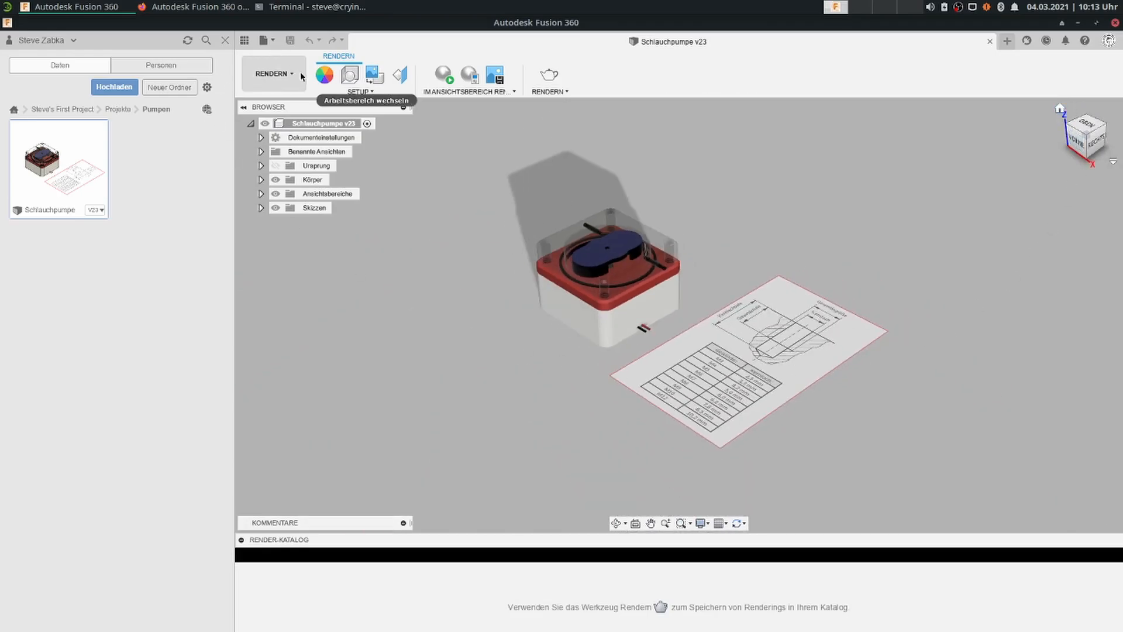
Visit the Generative Design workspace, return to Konstruktion via Modell bearbeiten, and expand the Körper folder
left_click(274, 74)
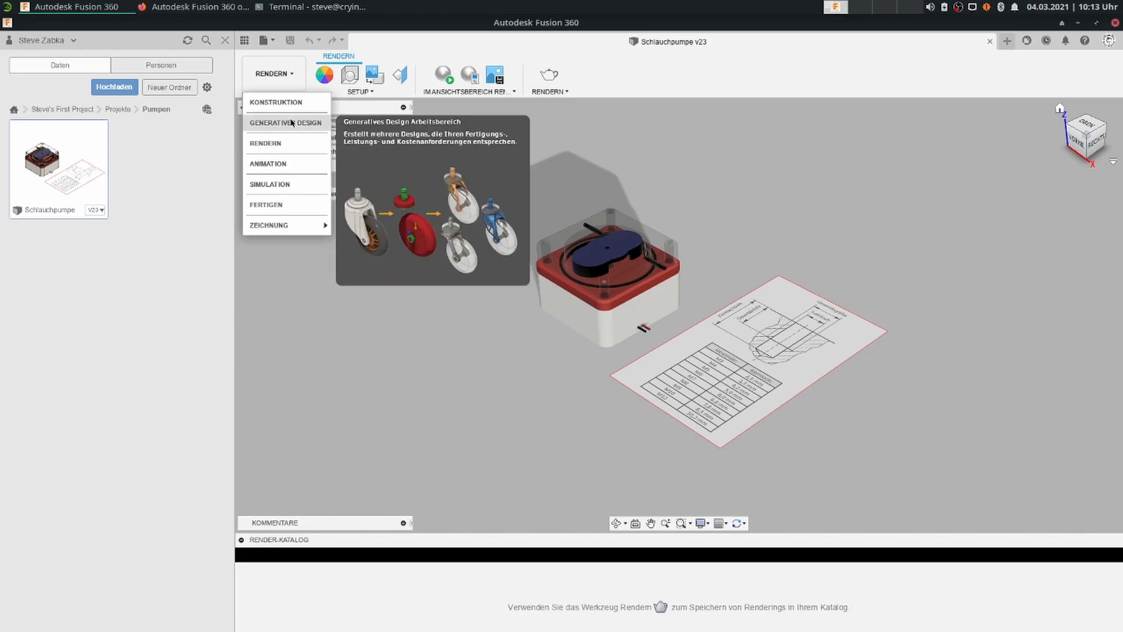
left_click(285, 123)
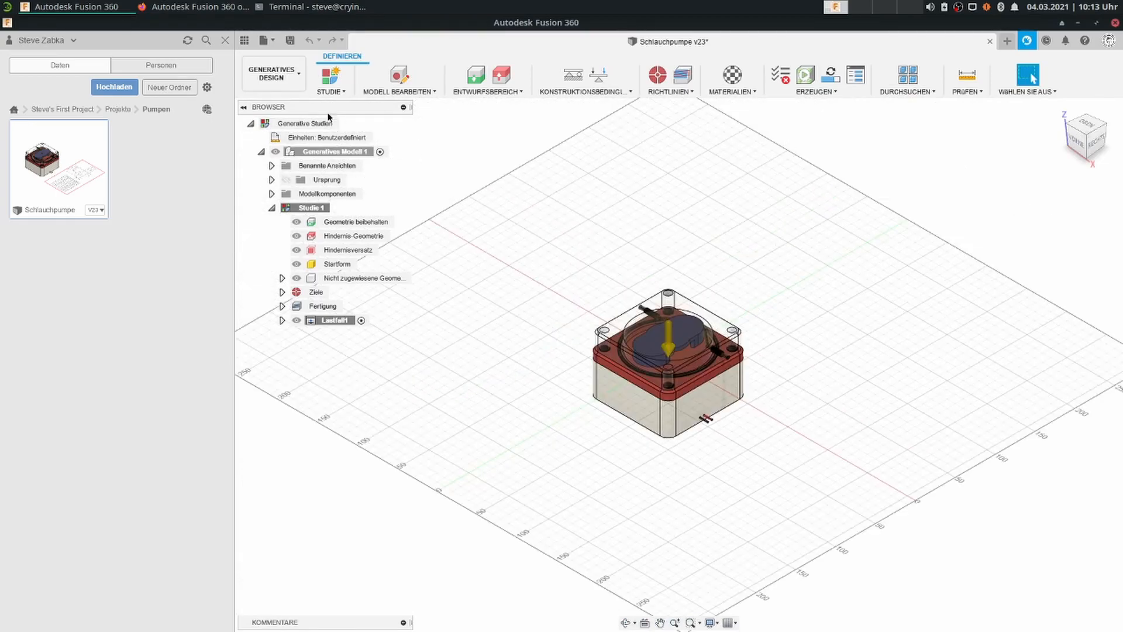
mouse_move(274, 74)
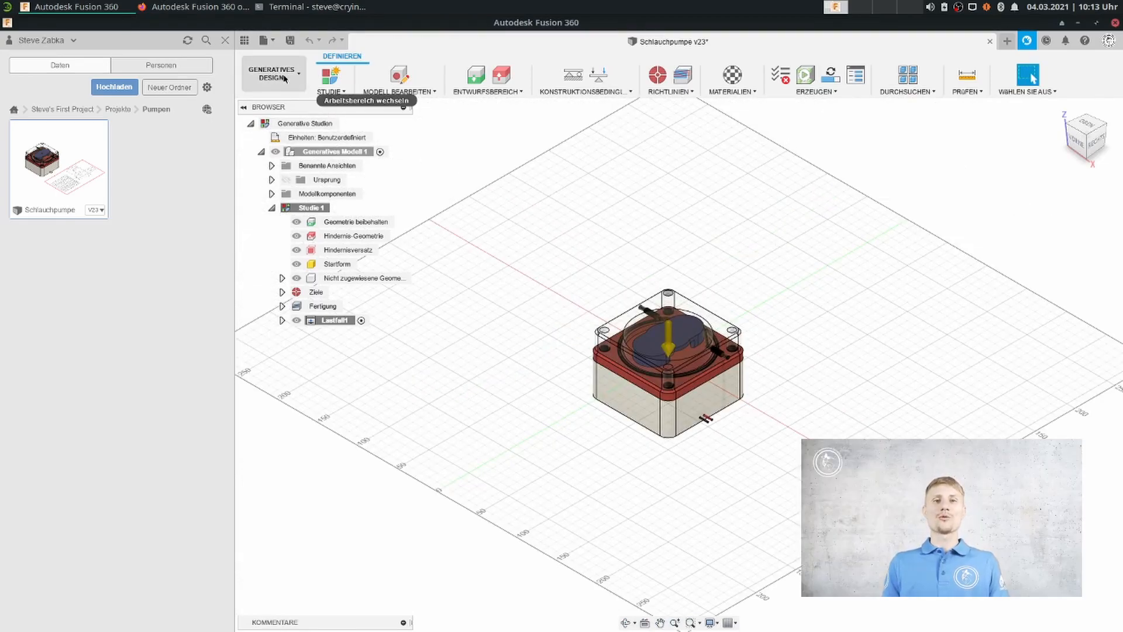
mouse_move(535, 203)
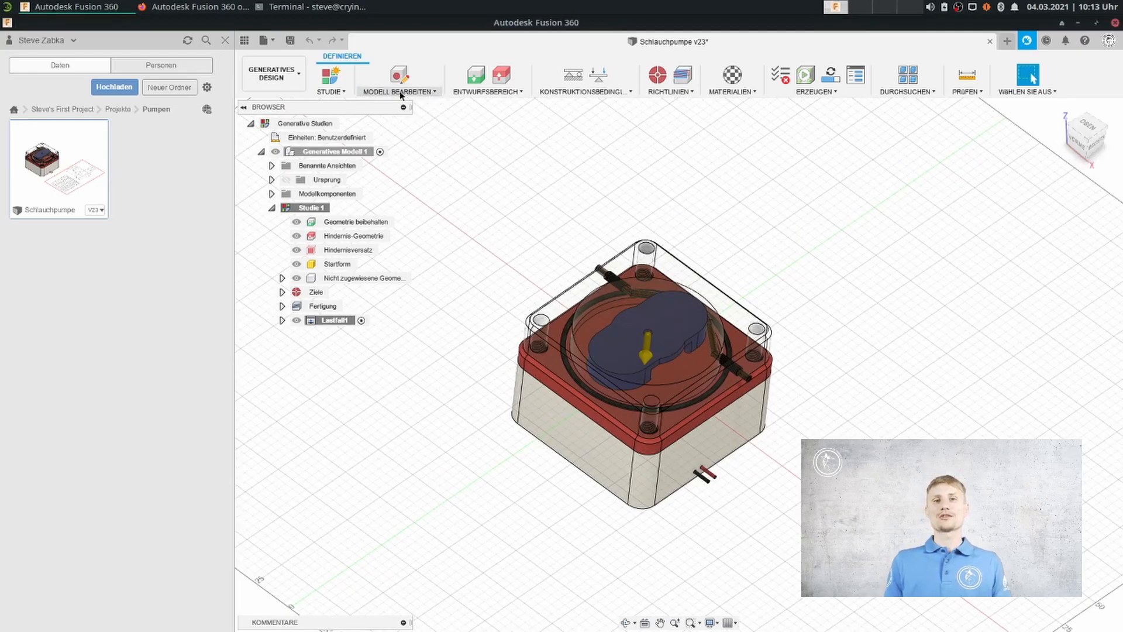
left_click(399, 79)
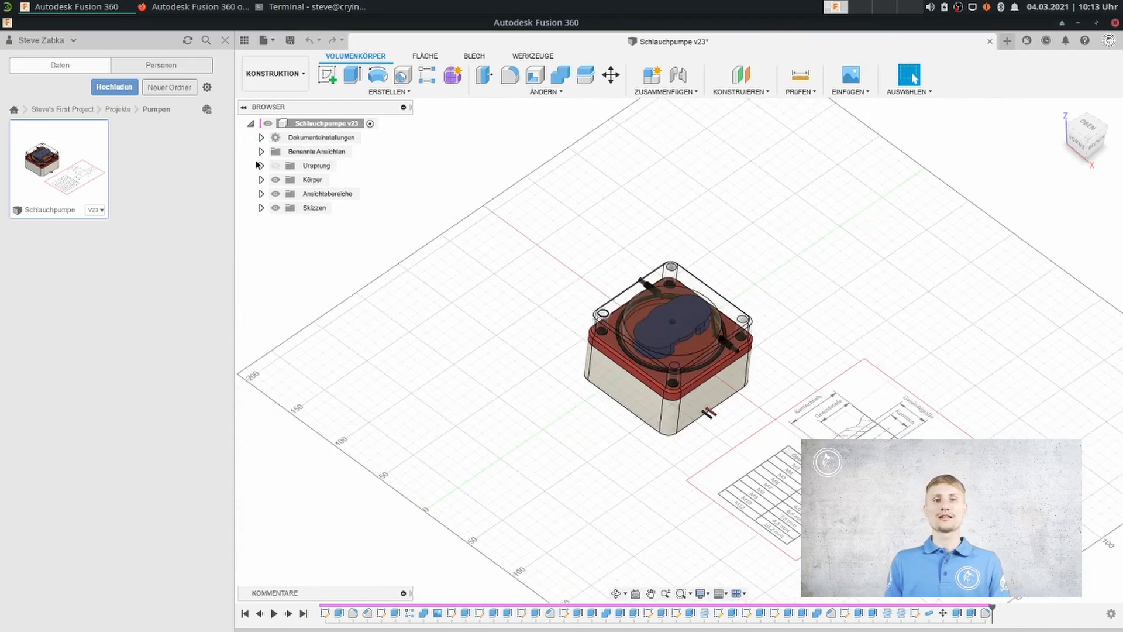
left_click(262, 179)
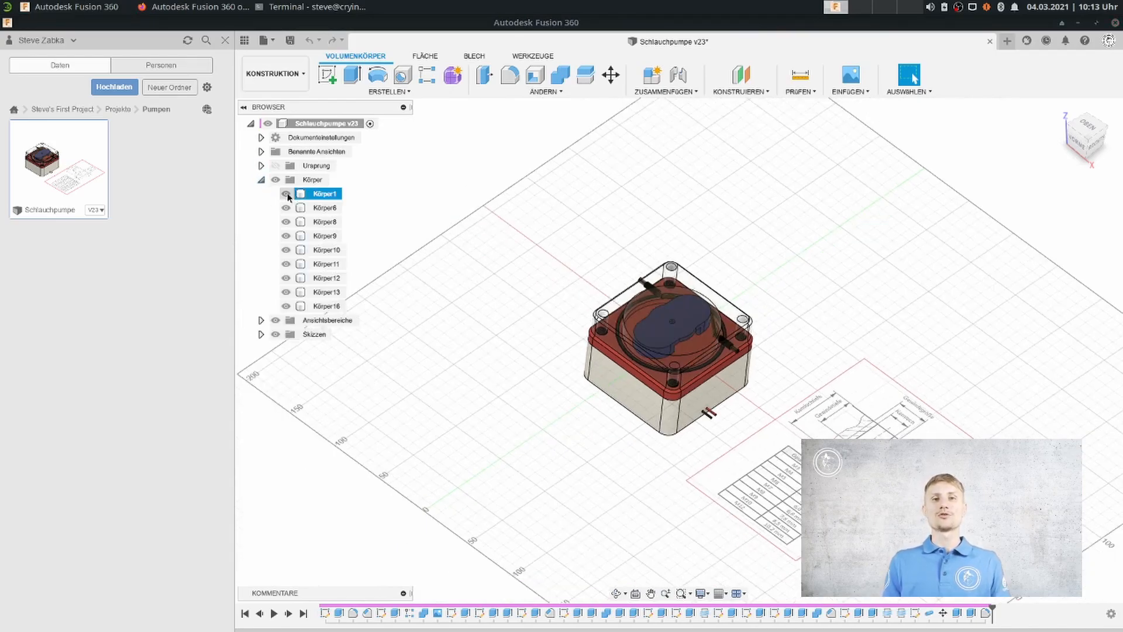